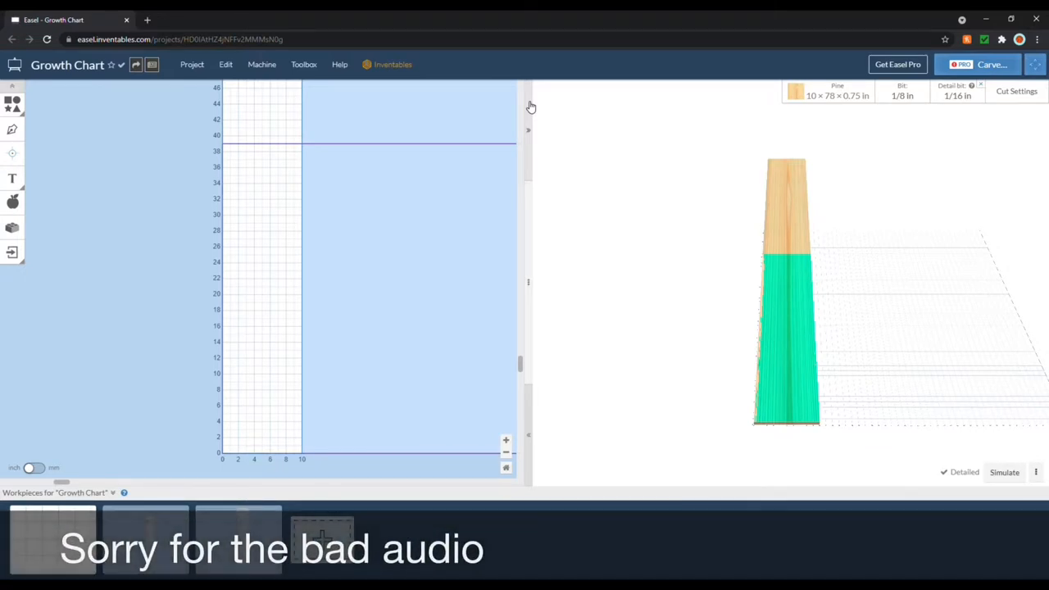
mouse_move(253, 296)
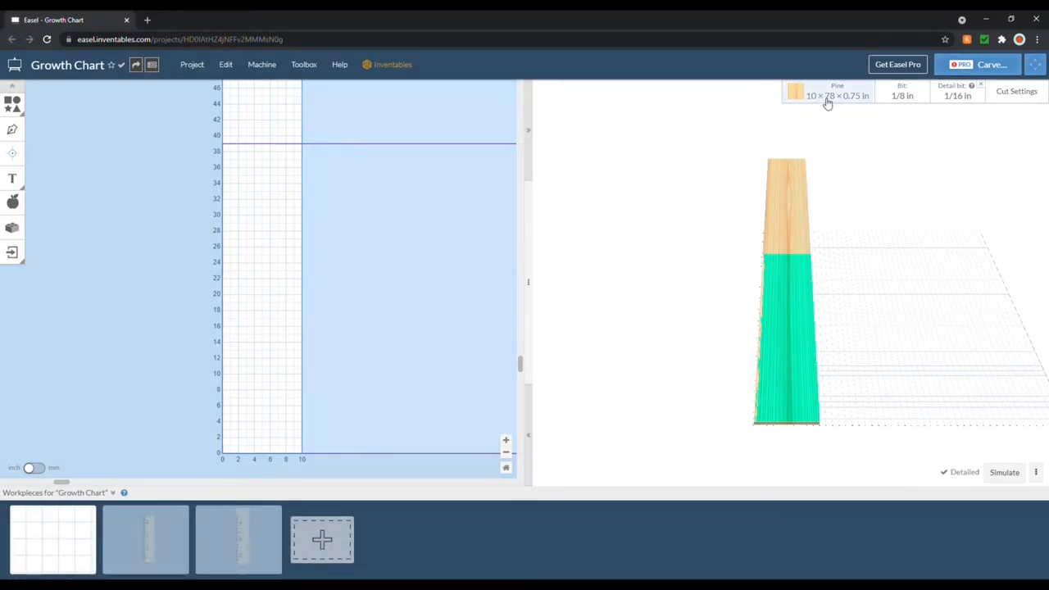
mouse_move(833, 103)
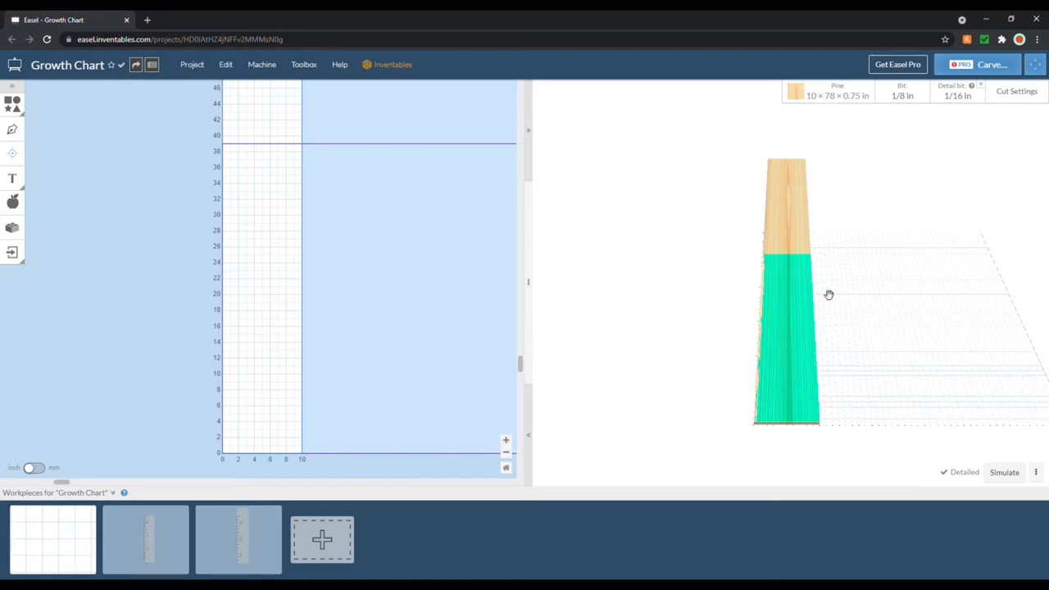
mouse_move(981, 434)
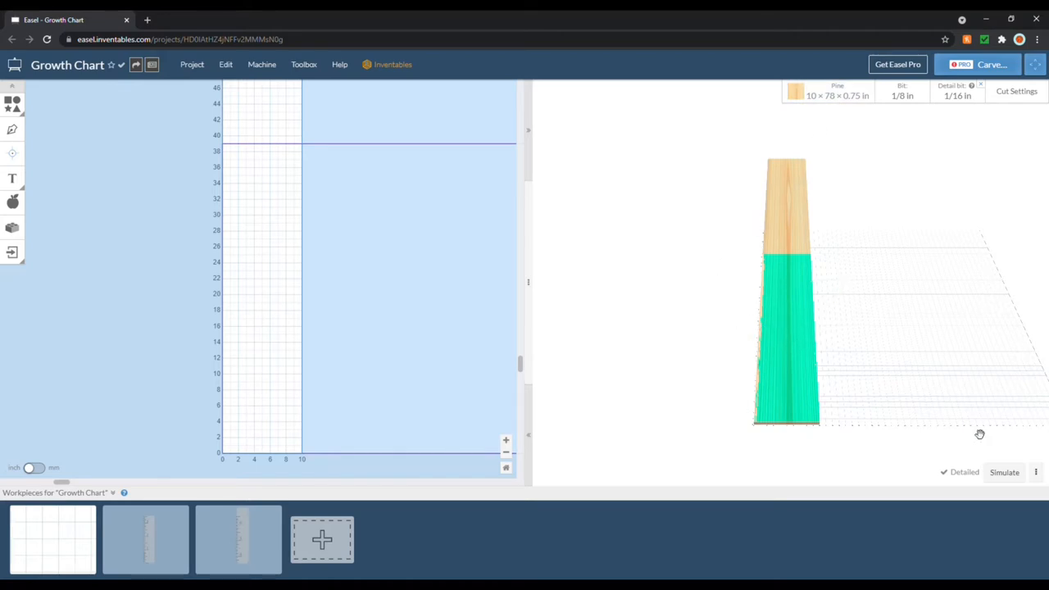
mouse_move(901, 375)
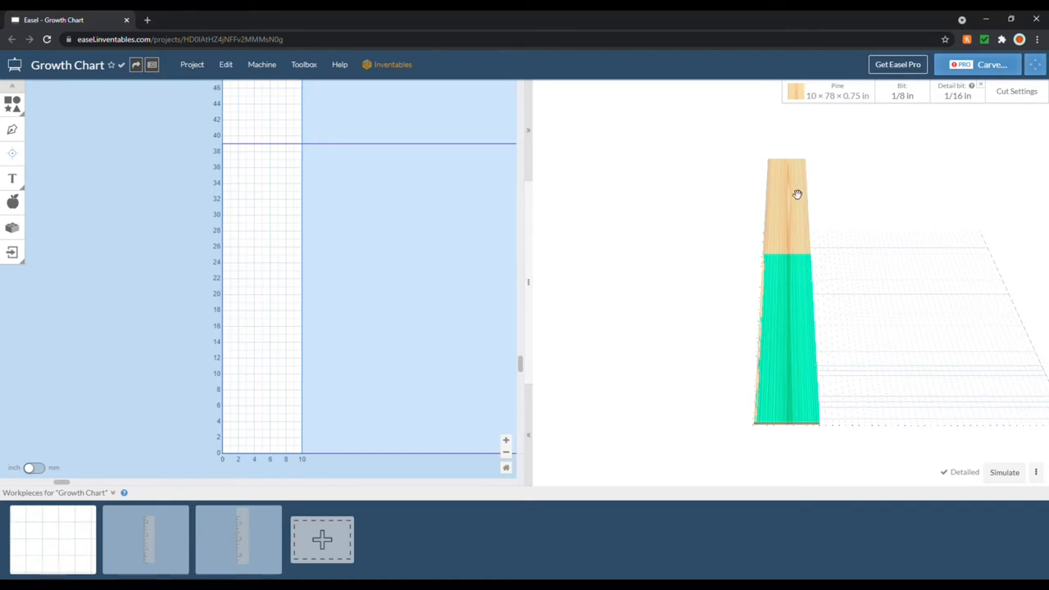
mouse_move(816, 218)
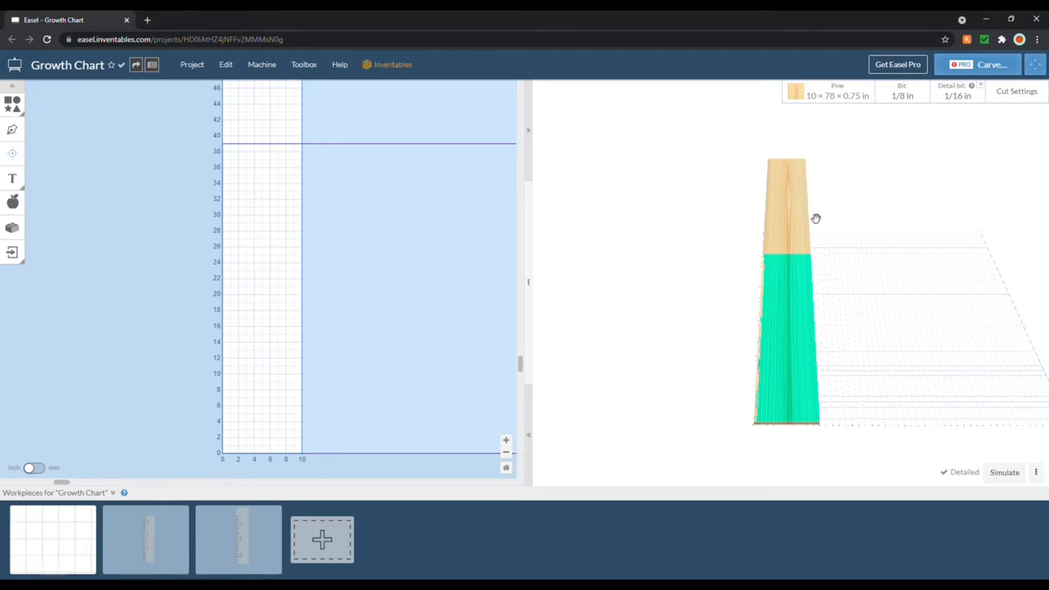
mouse_move(824, 188)
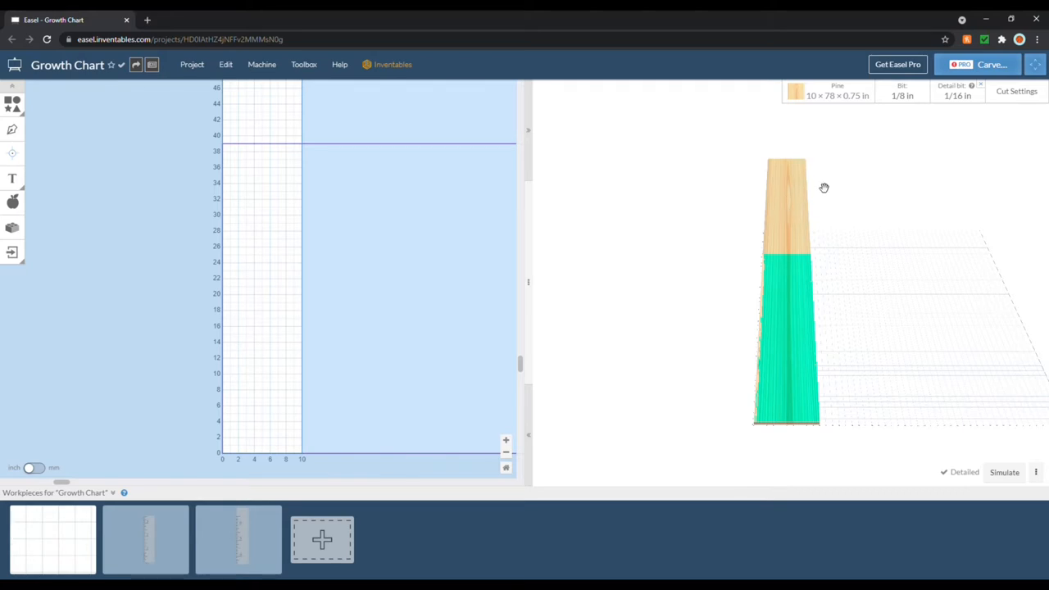
mouse_move(796, 223)
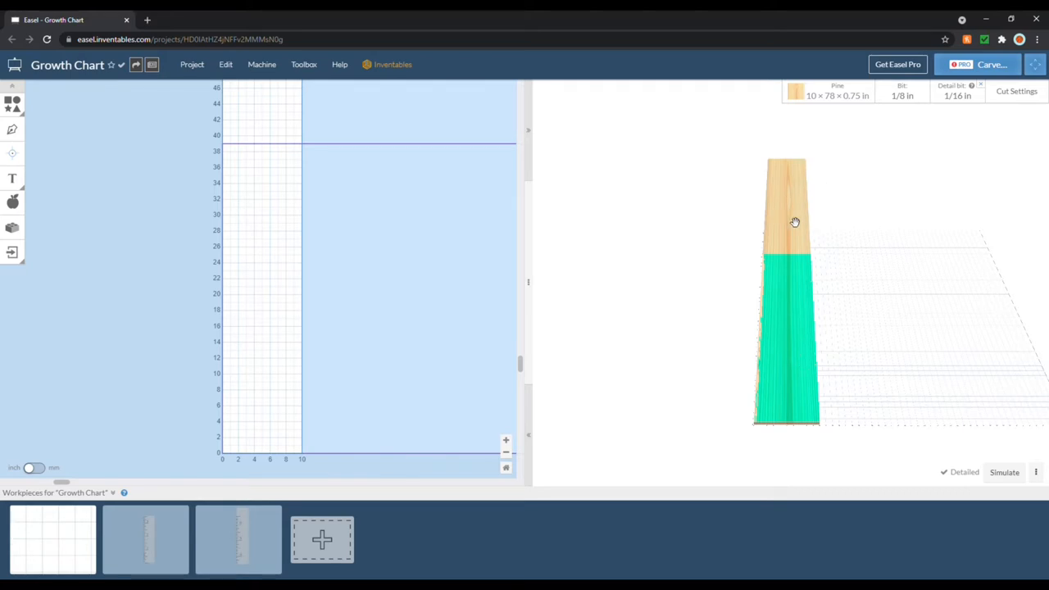
mouse_move(770, 226)
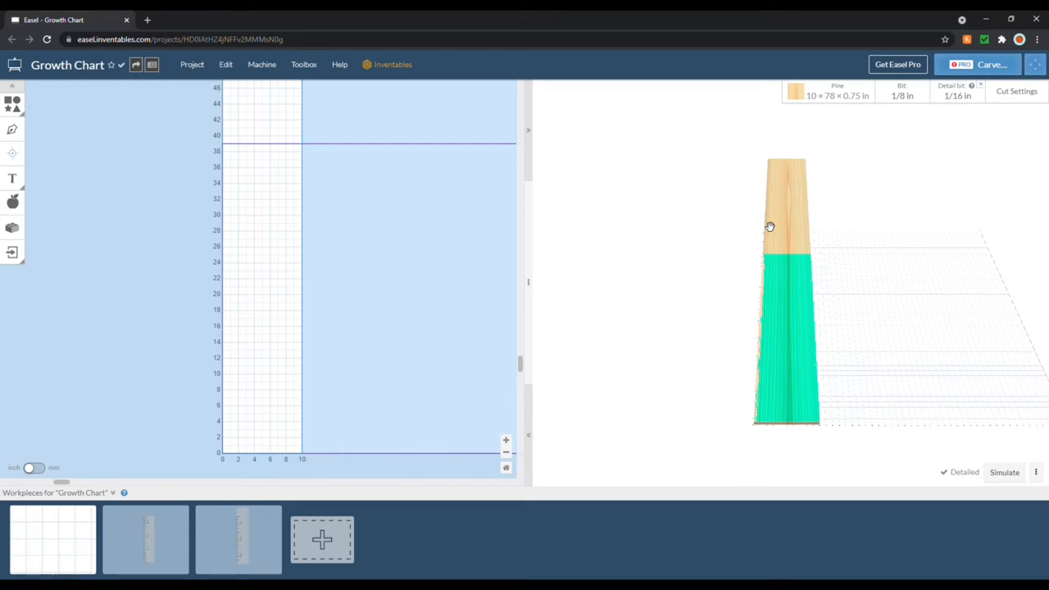
mouse_move(12, 179)
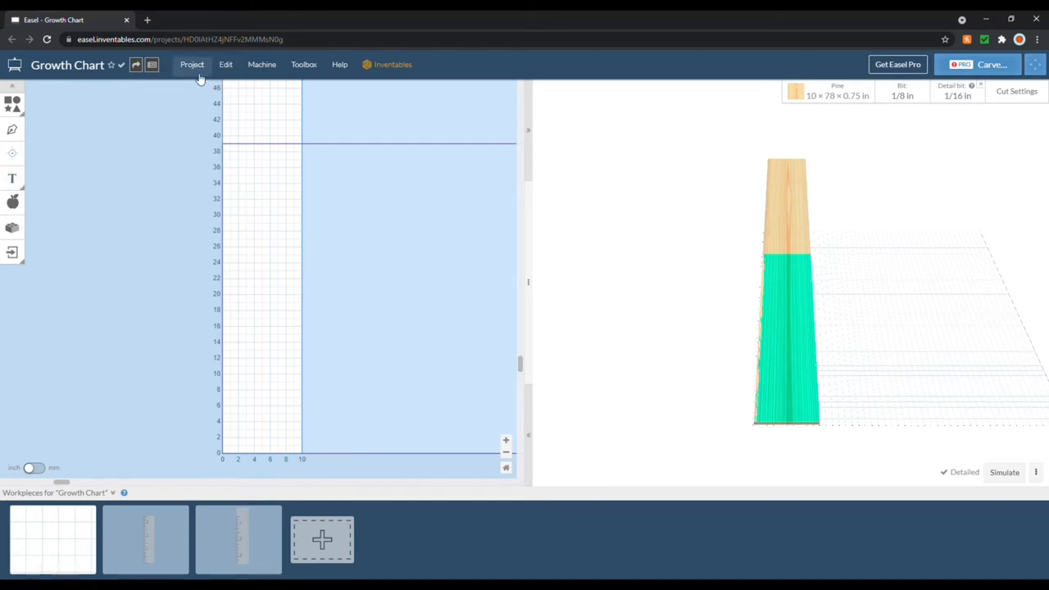
mouse_move(45, 265)
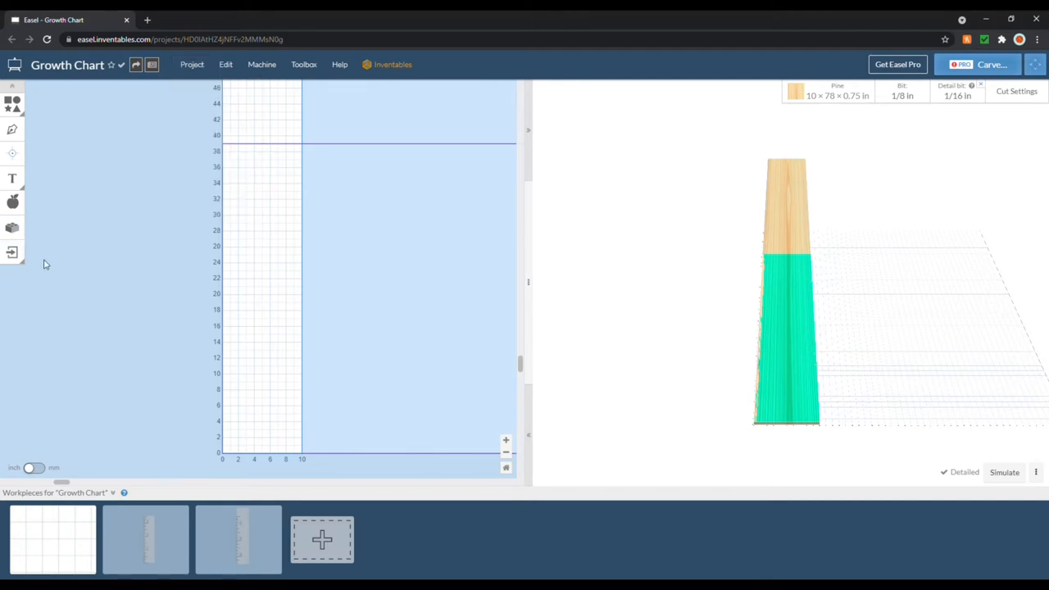
Step: Import Growth Chart.dxf onto the pine workpiece with DXF Import 2.0
left_click(13, 252)
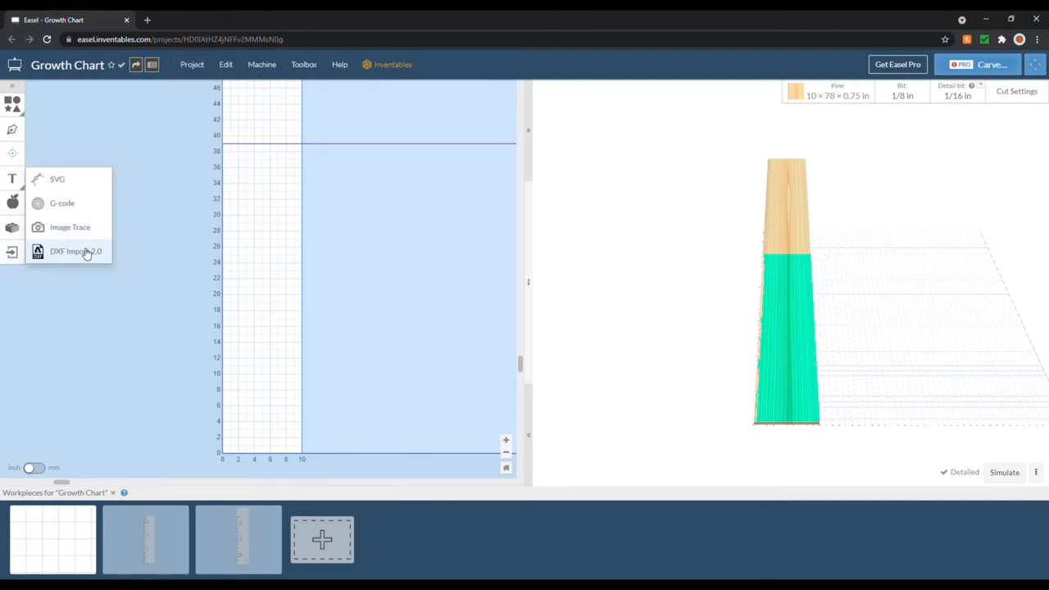
mouse_move(90, 255)
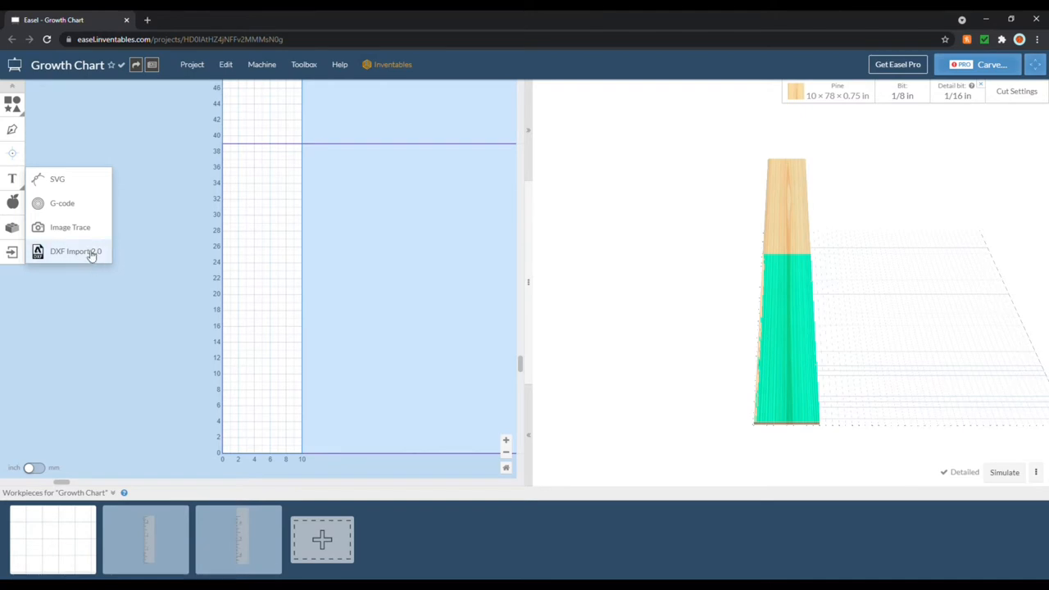
mouse_move(86, 258)
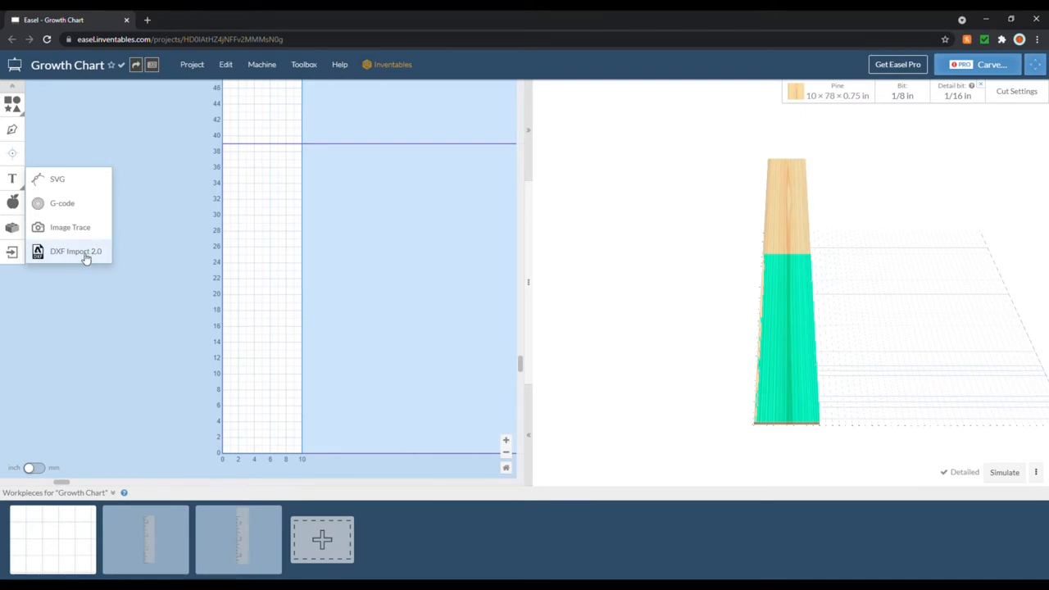
left_click(76, 251)
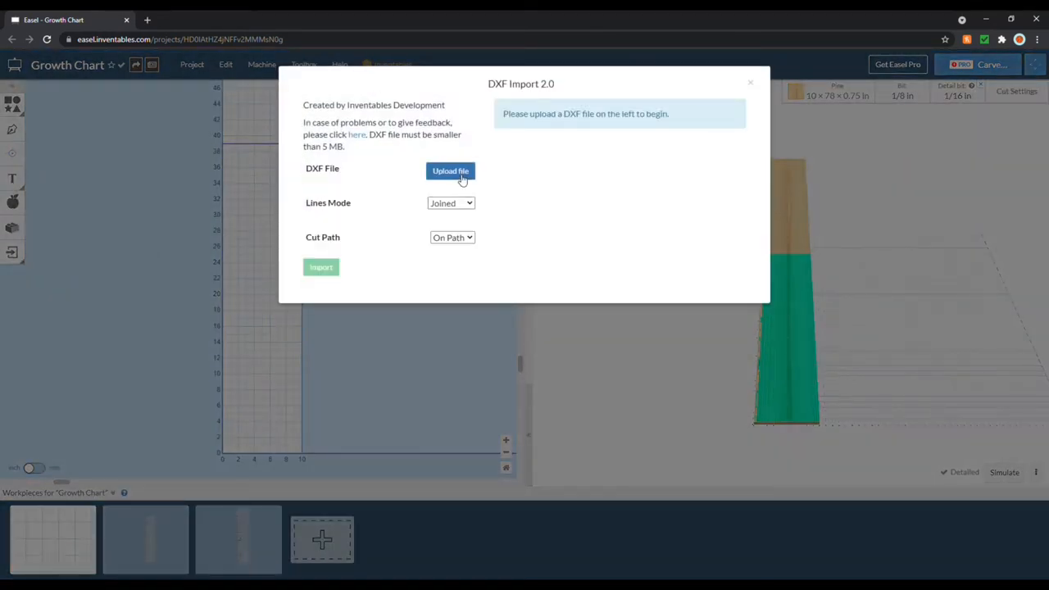
left_click(450, 170)
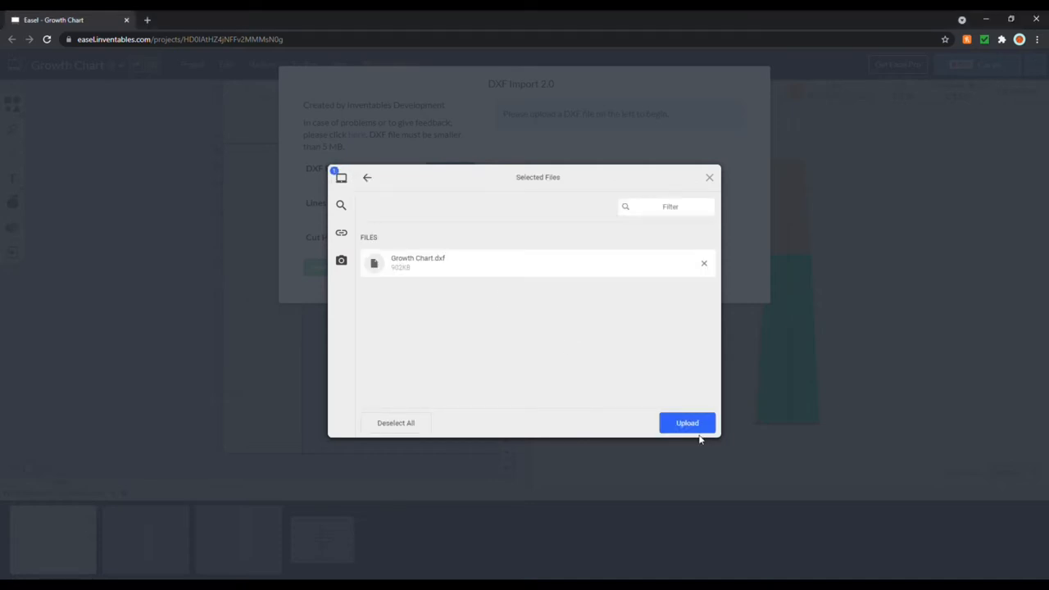
left_click(687, 424)
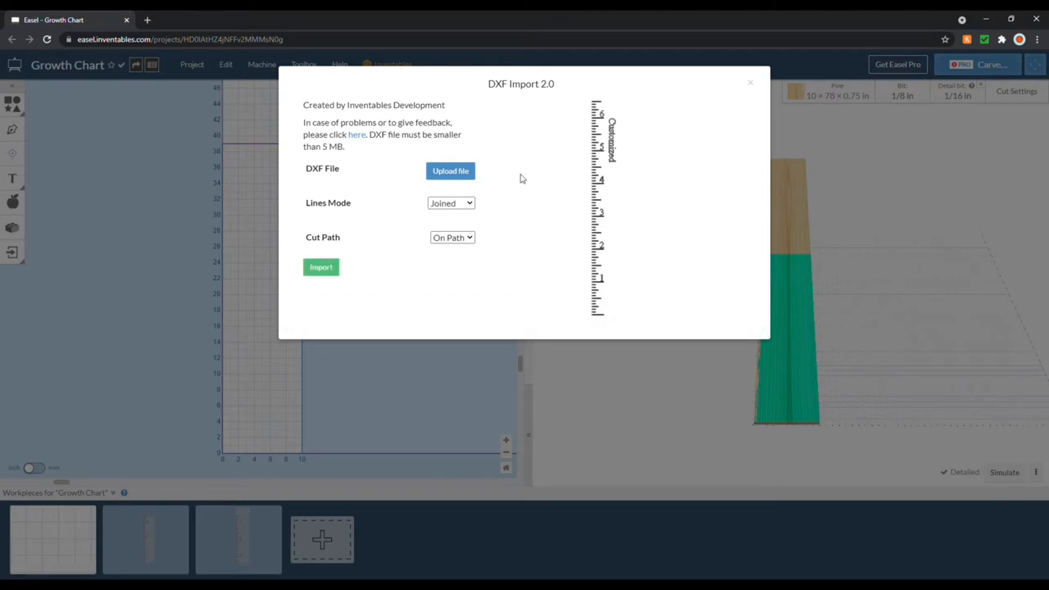
mouse_move(607, 326)
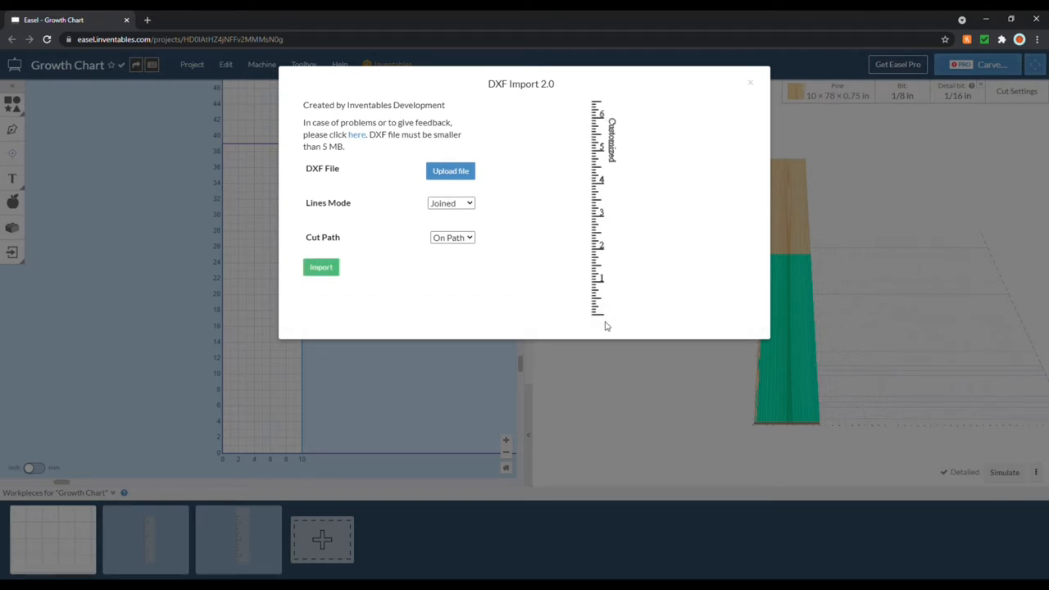
mouse_move(554, 236)
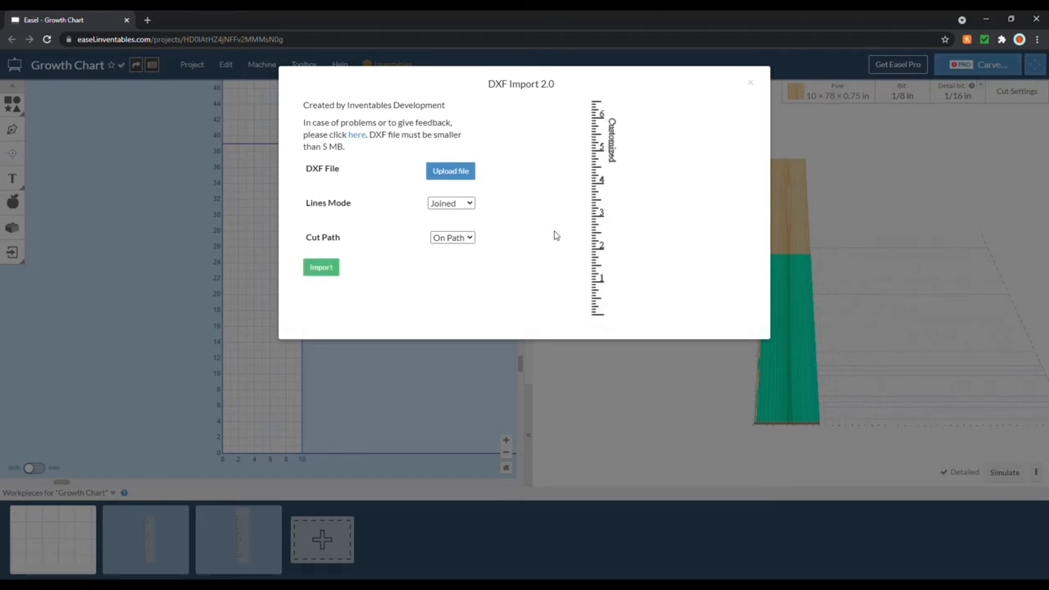
left_click(320, 267)
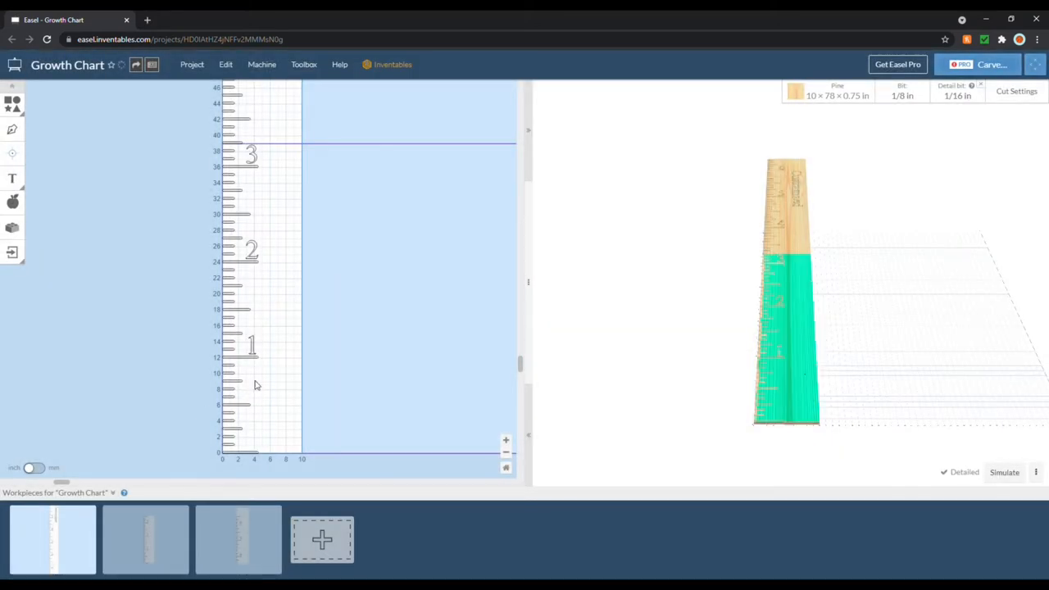
Step: Select all the ruler shapes to cut them as a 0.125 in pocket
scroll("down", 3)
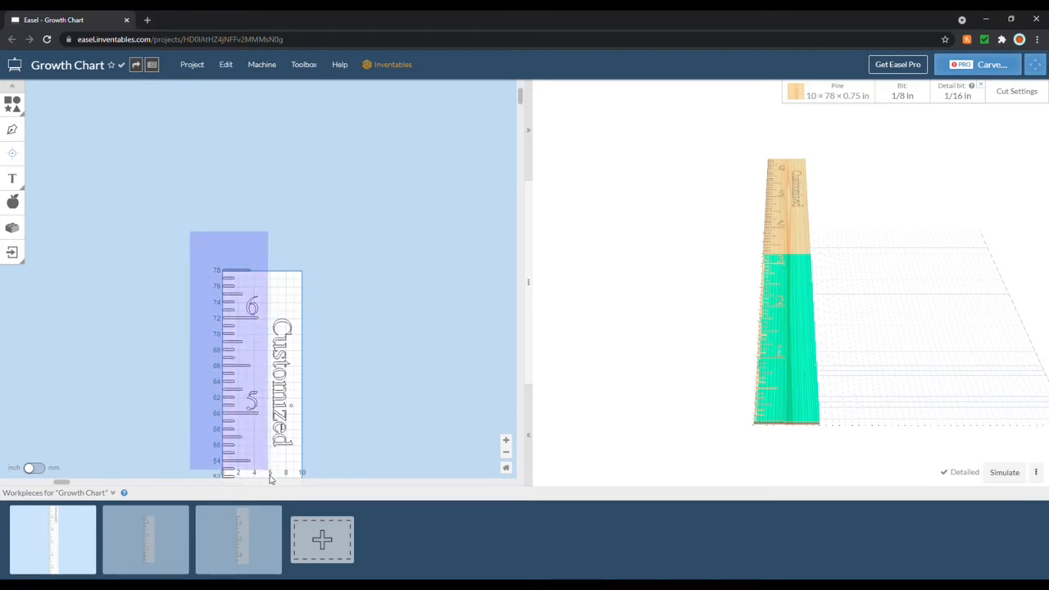
left_click(229, 369)
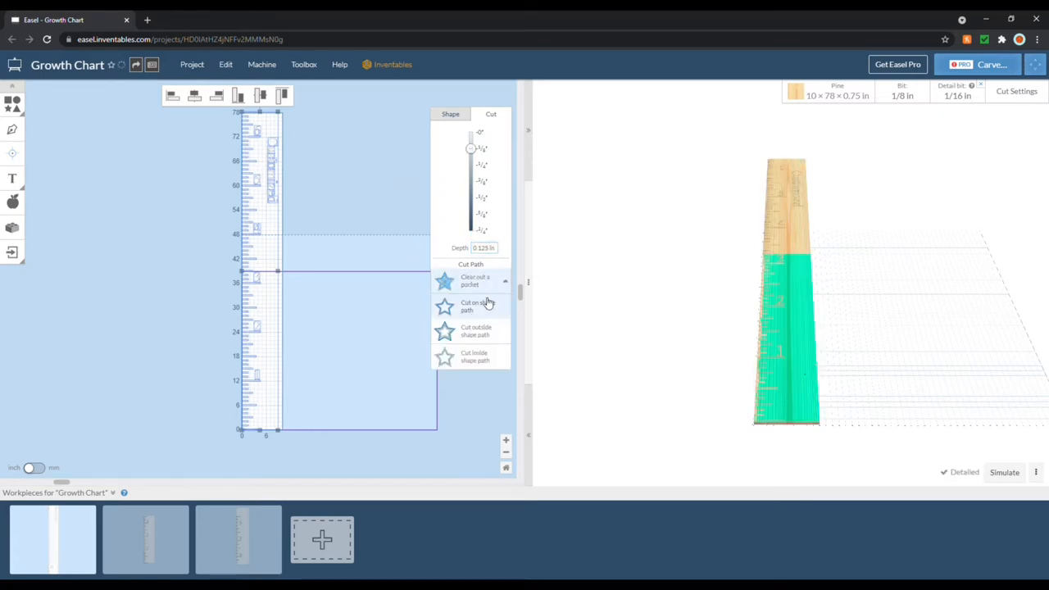
Step: Zoom in on the ruler numbers and select the numeral 4 near 48 inches
left_click(475, 280)
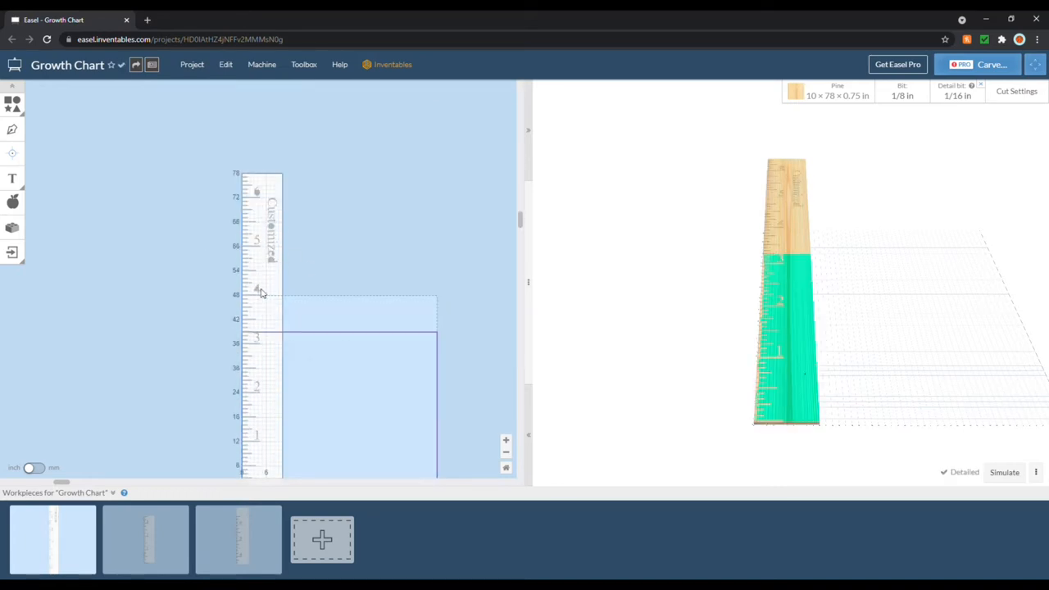
left_click(505, 441)
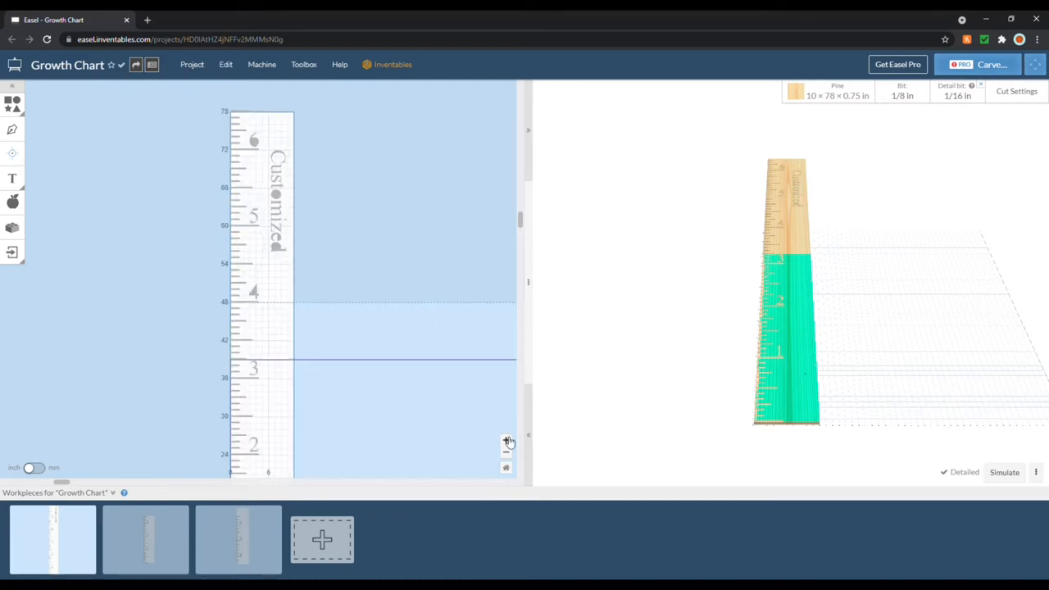
left_click(506, 440)
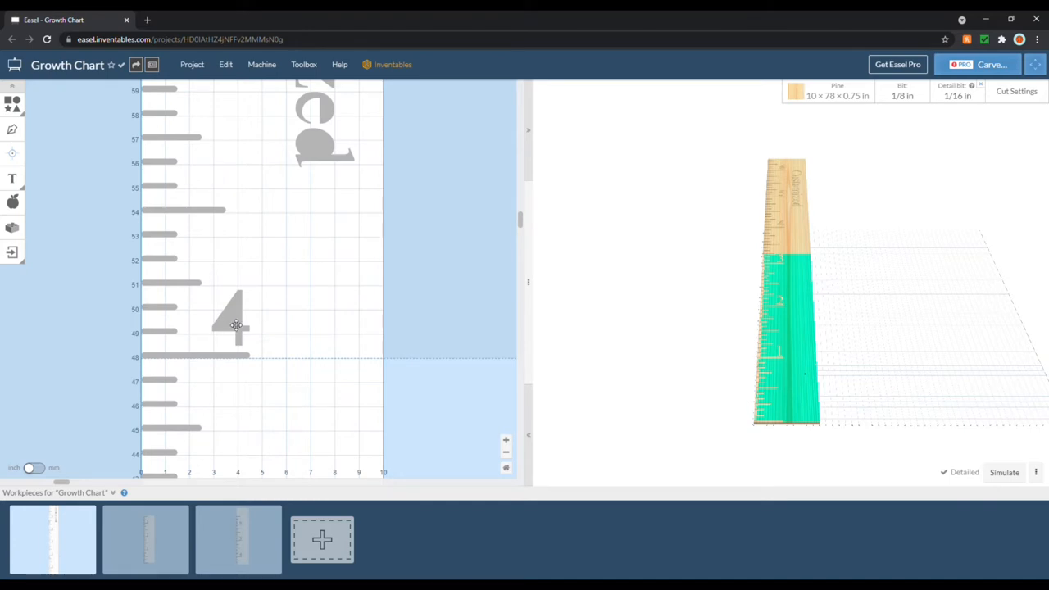
left_click(232, 320)
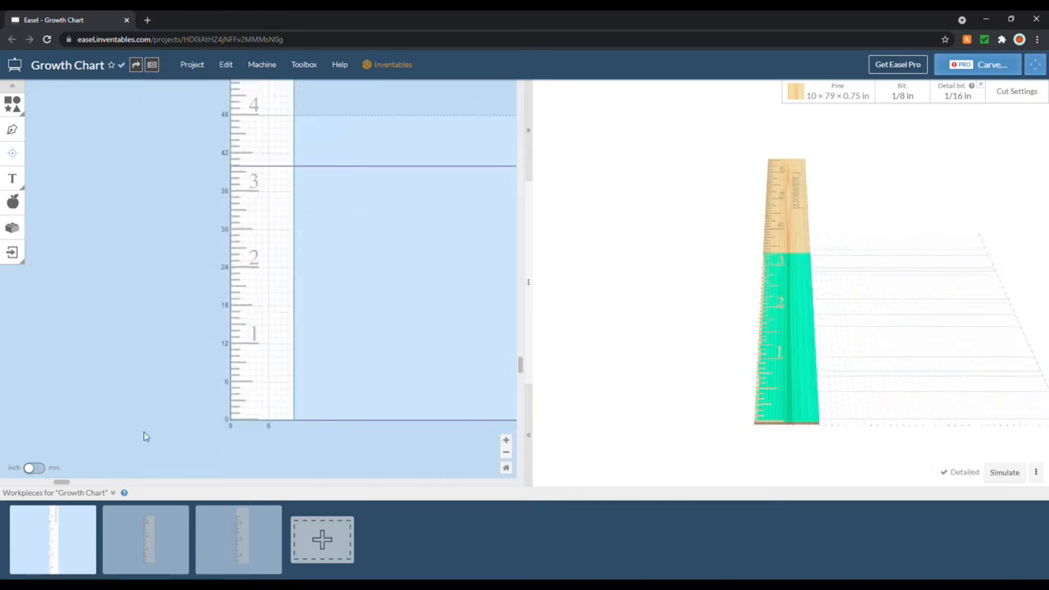
scroll("down", 3)
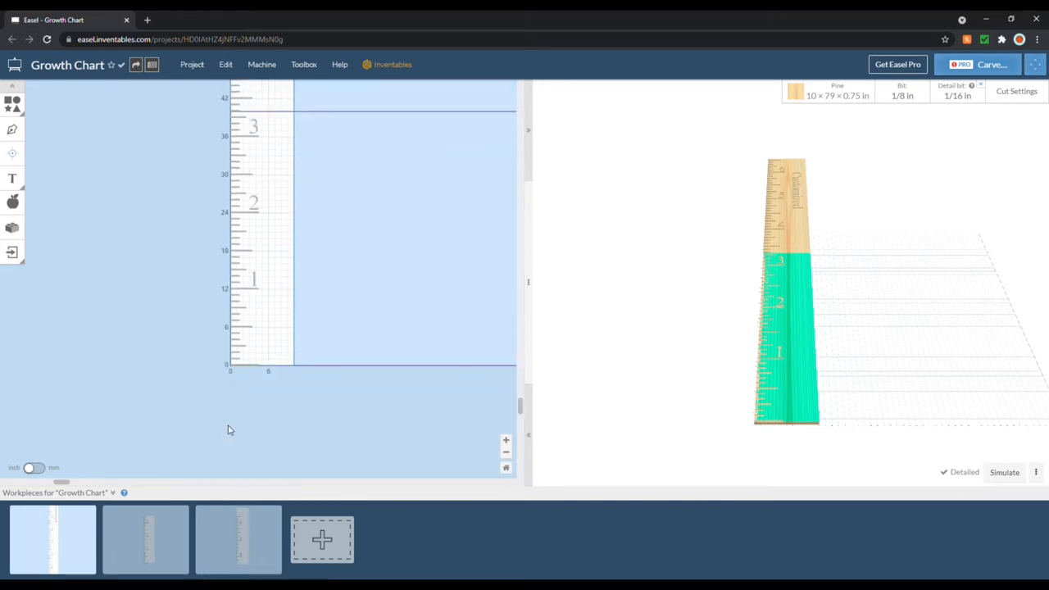
left_click(506, 440)
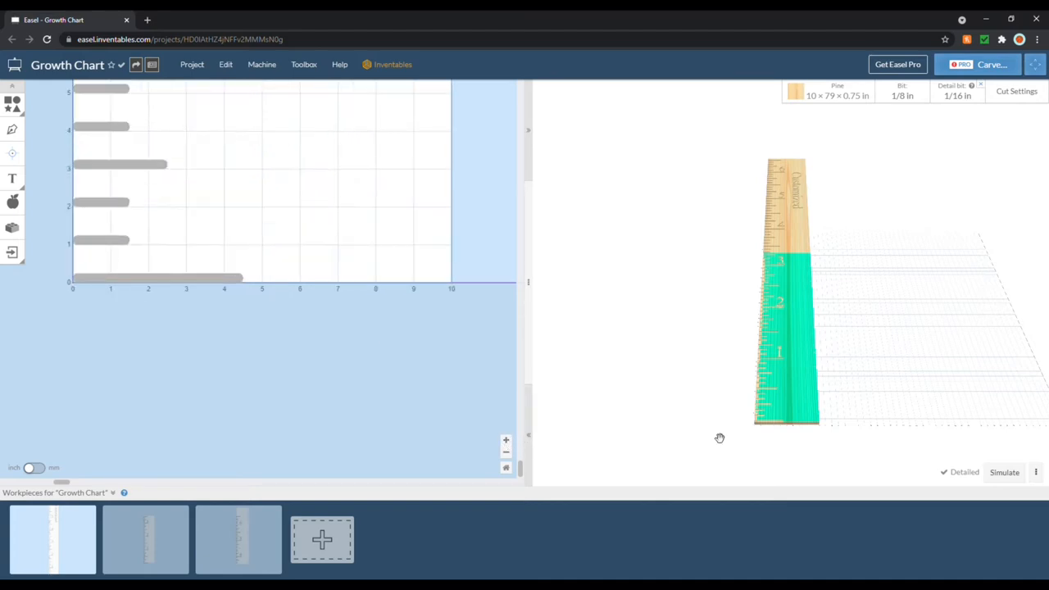
scroll("up", 3)
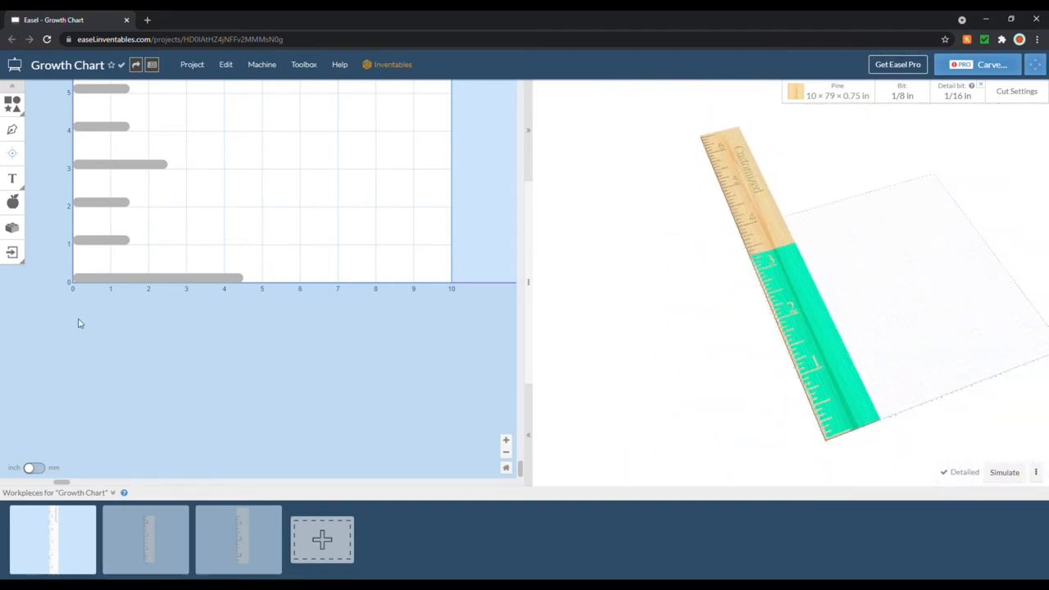
left_click(506, 452)
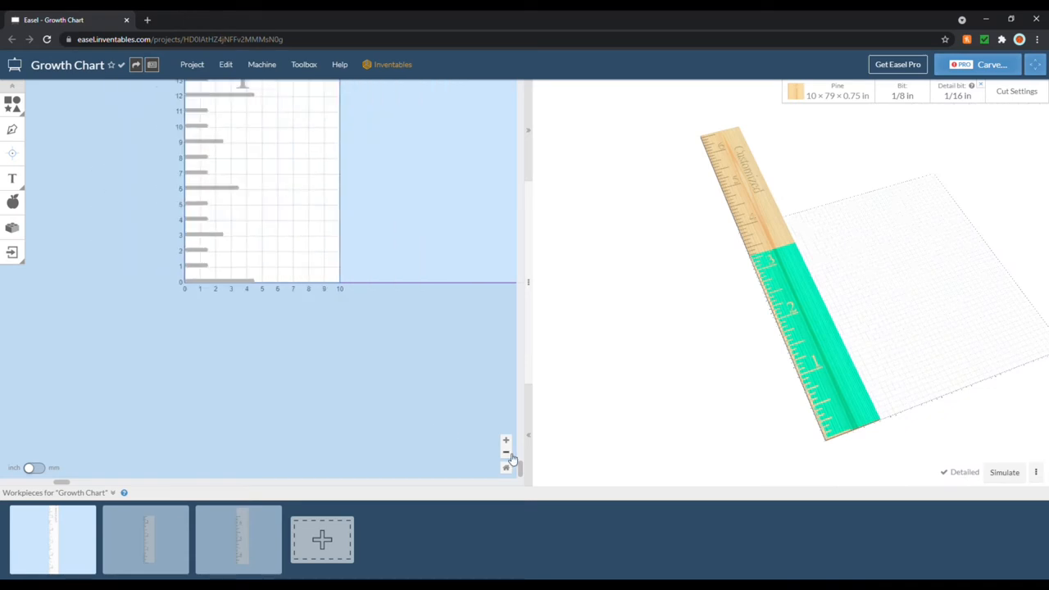
left_click(506, 452)
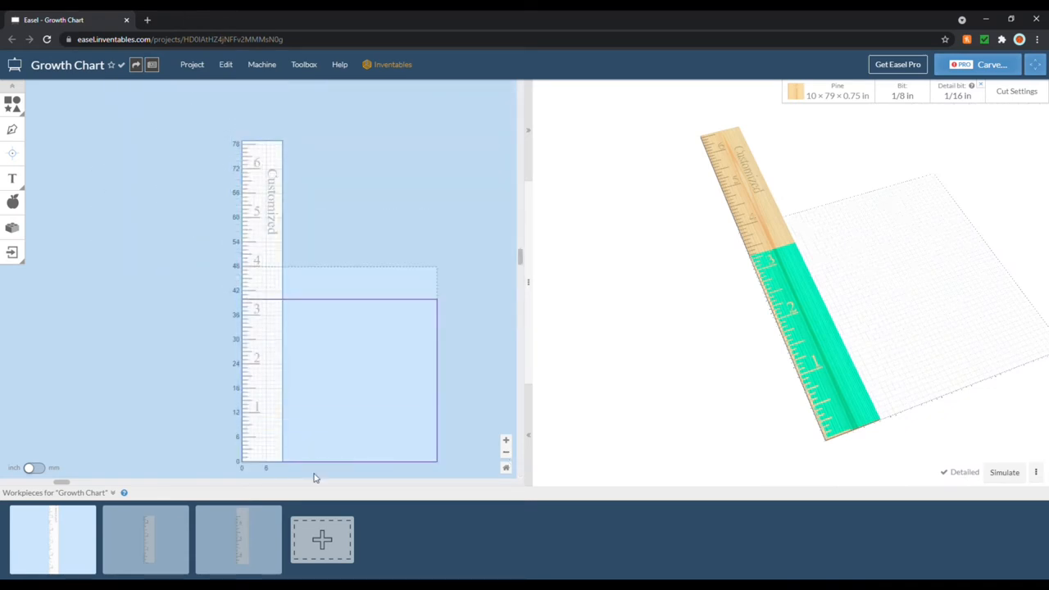
Step: Position the ruler design at X −0.250 in and Y −0.125 in
left_click(259, 205)
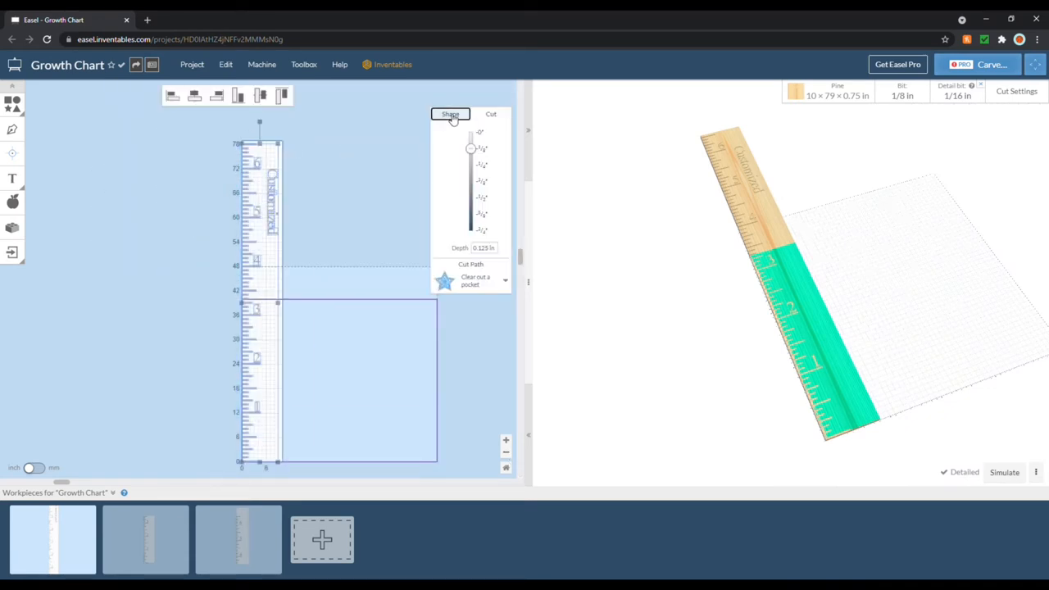
left_click(450, 114)
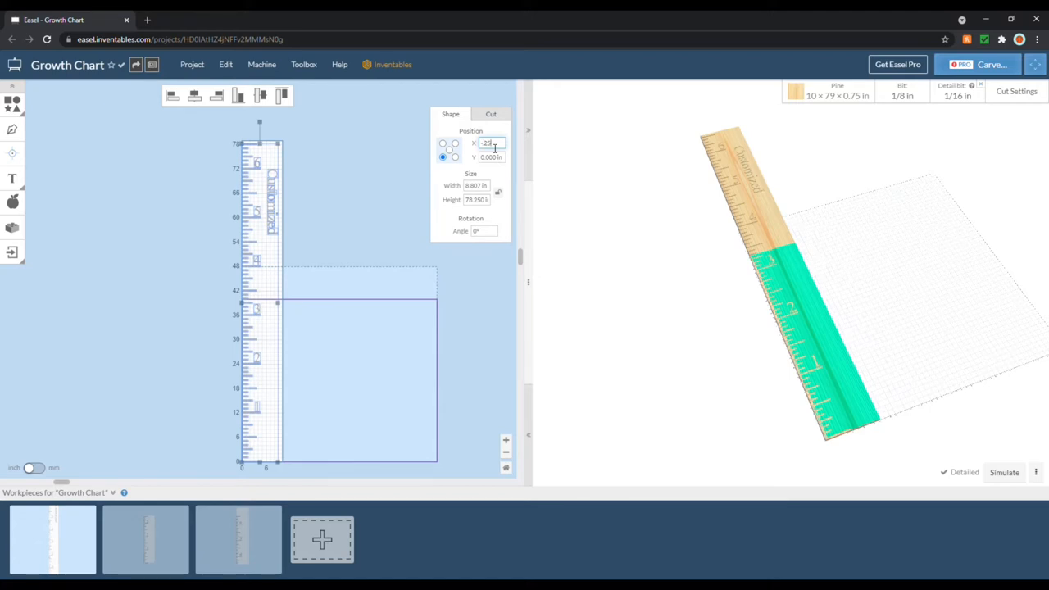
type("-0.250 in")
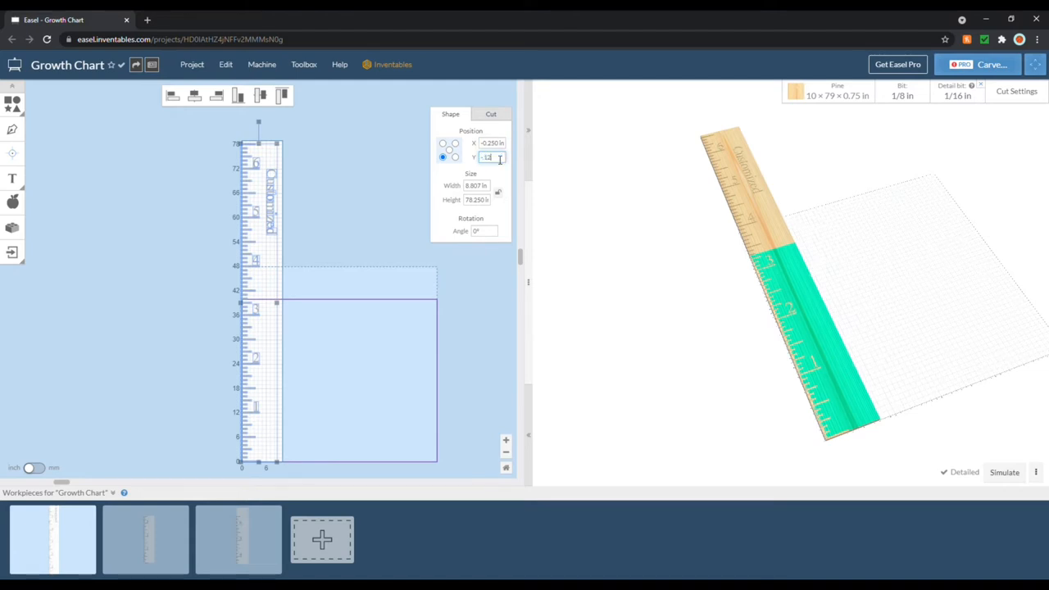
type("-0.125")
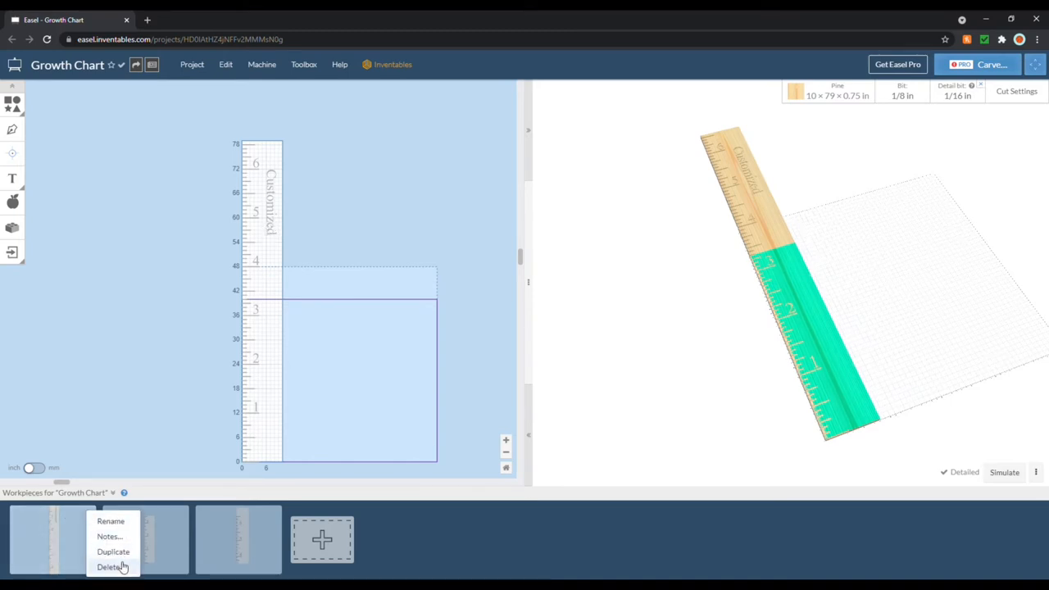
Step: Duplicate the ruler workpiece and select the markings above the 48-inch line
left_click(114, 552)
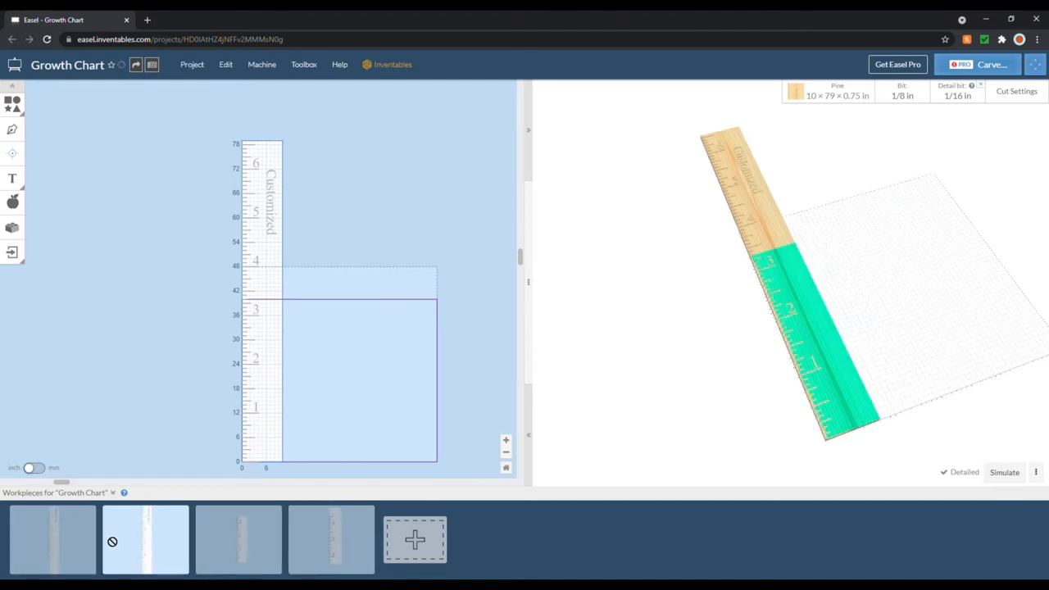
left_click(52, 539)
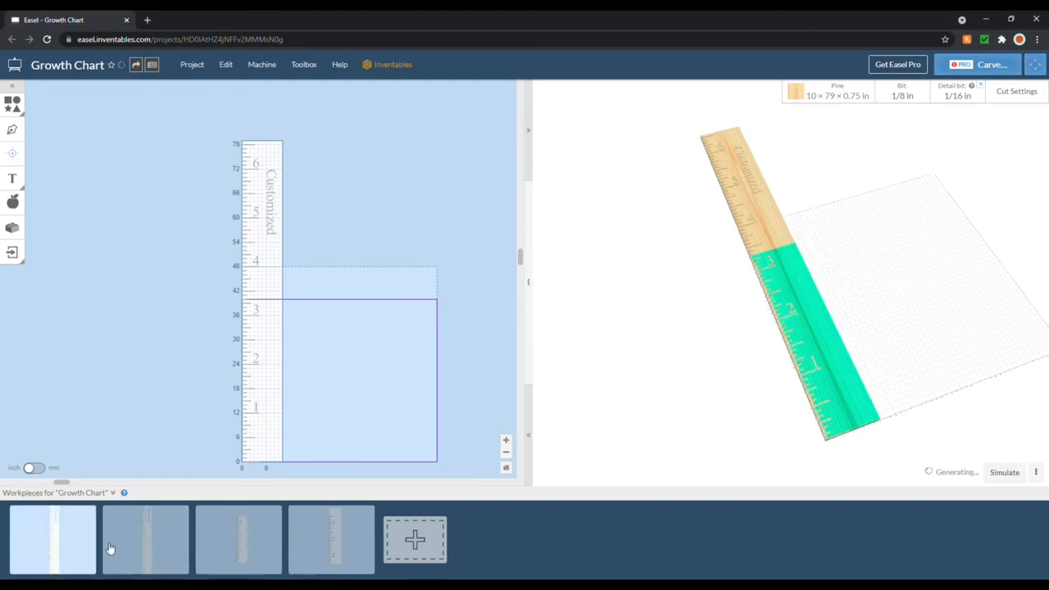
left_click(145, 540)
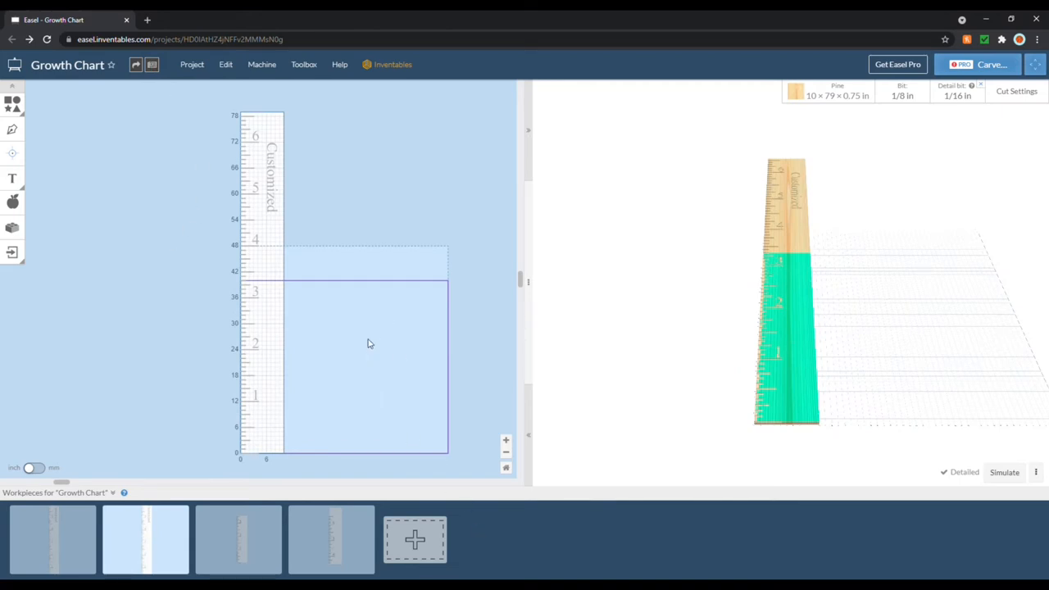
mouse_move(243, 250)
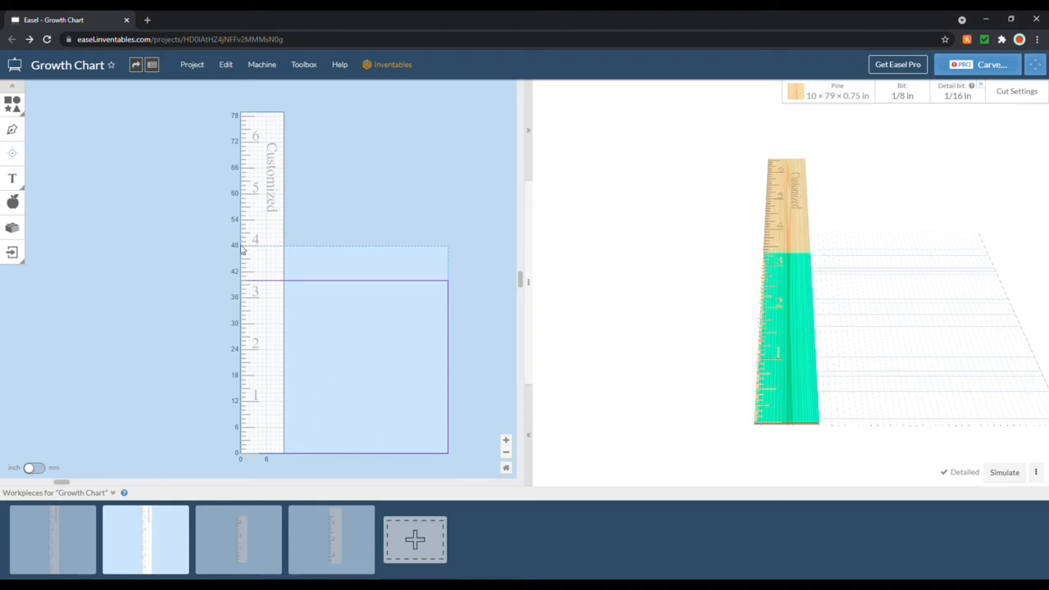
mouse_move(262, 251)
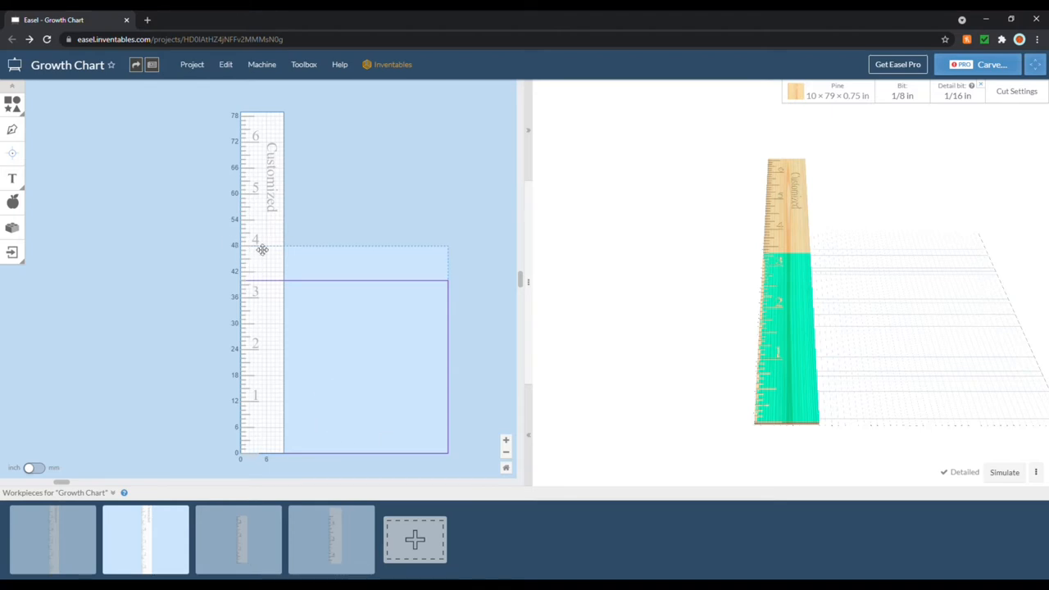
mouse_move(211, 261)
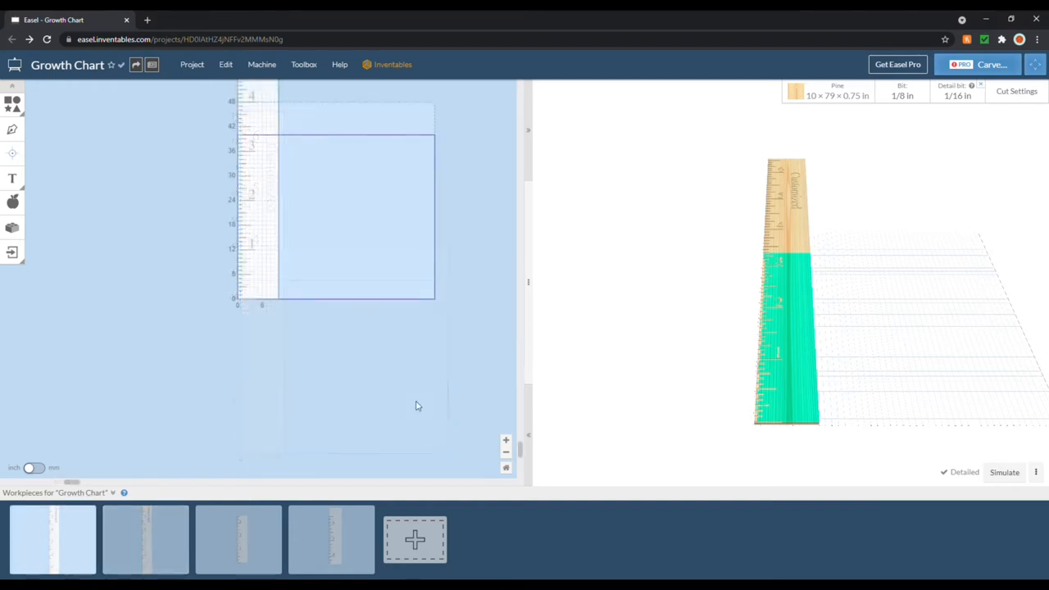
scroll("down", 3)
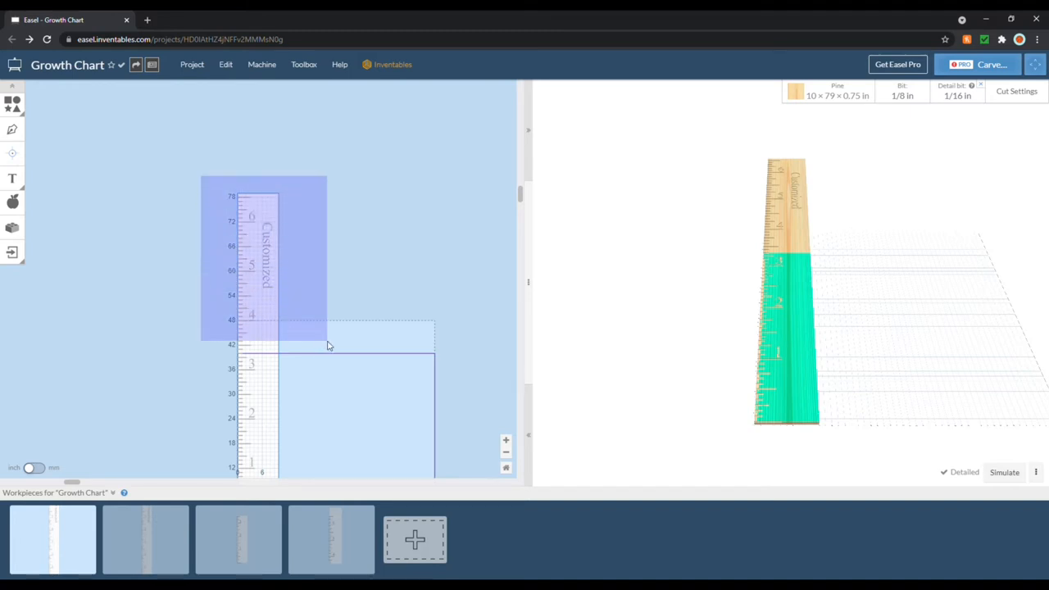
left_click(263, 254)
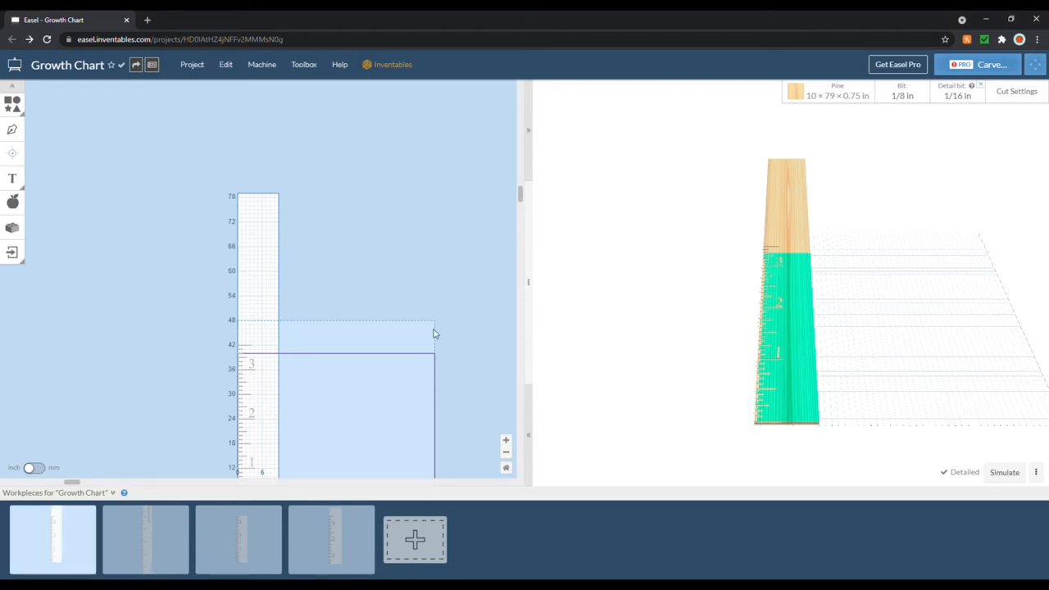
mouse_move(368, 338)
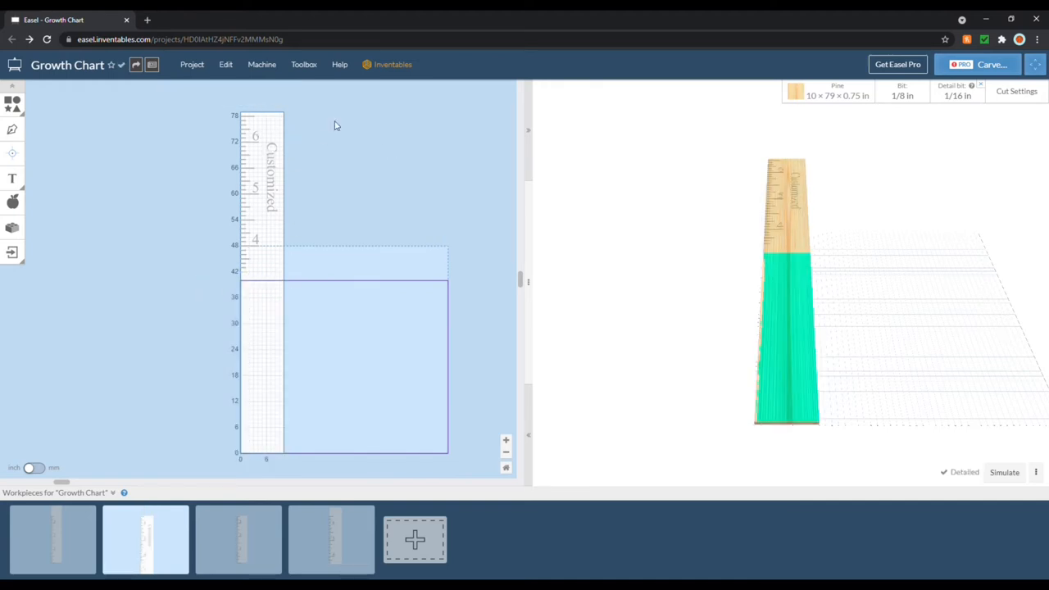
Step: Select the second workpiece's upper markings and move them to the material's bottom edge
left_click(261, 180)
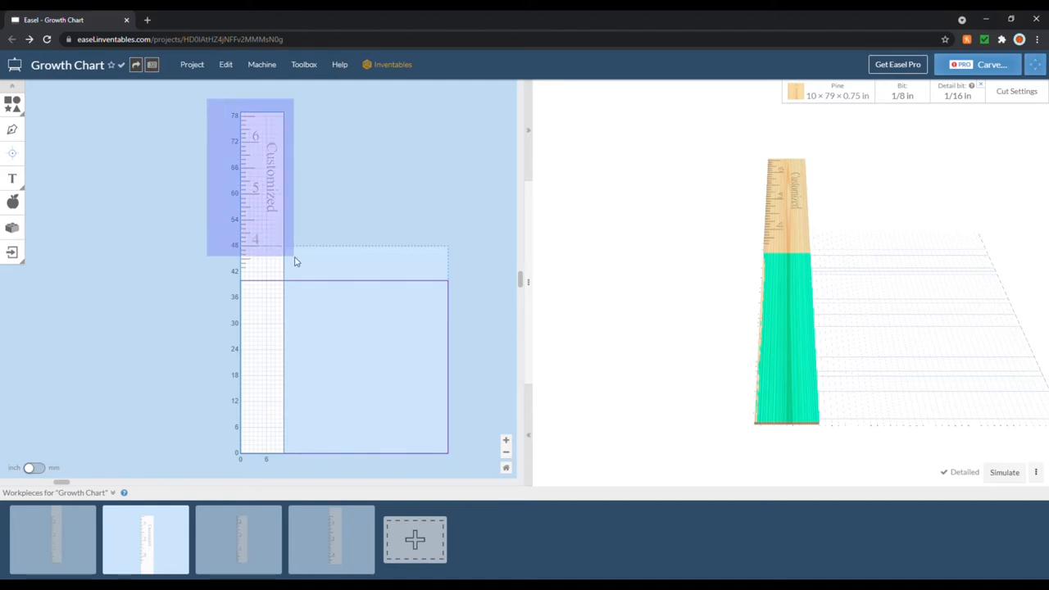
left_click(260, 189)
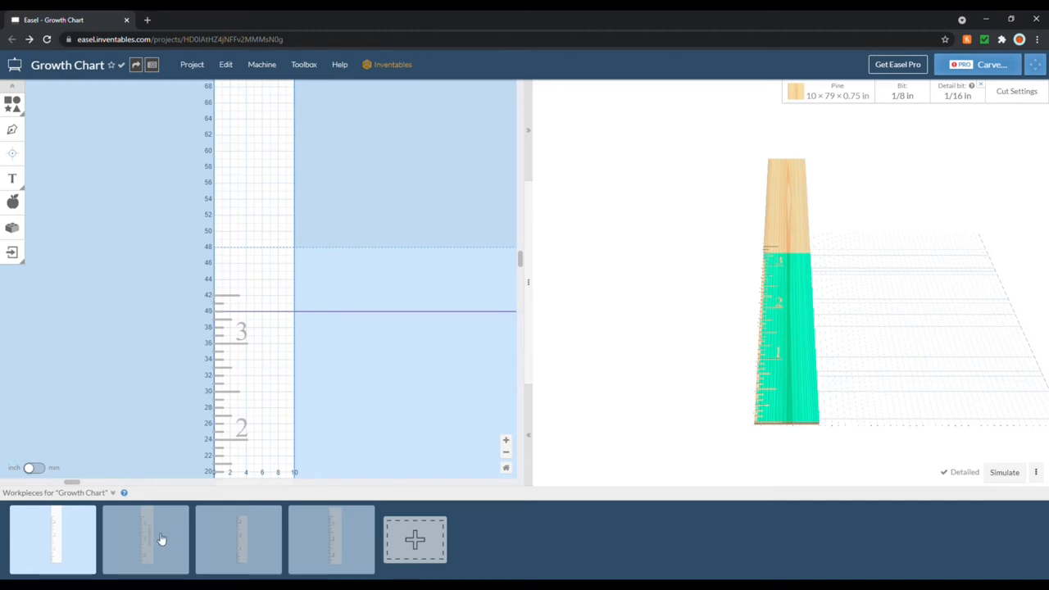
left_click(145, 539)
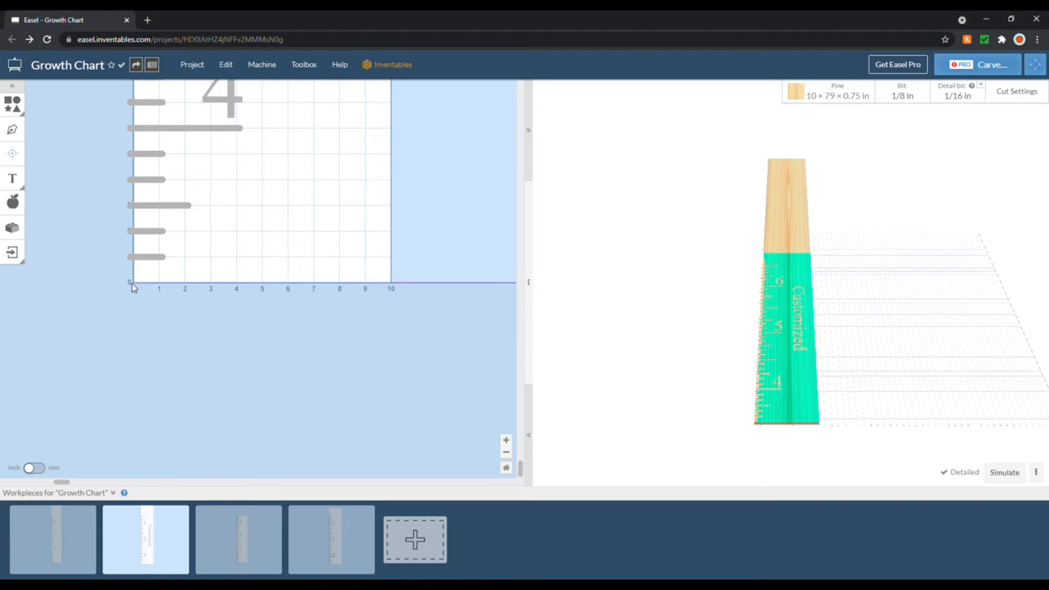
mouse_move(135, 292)
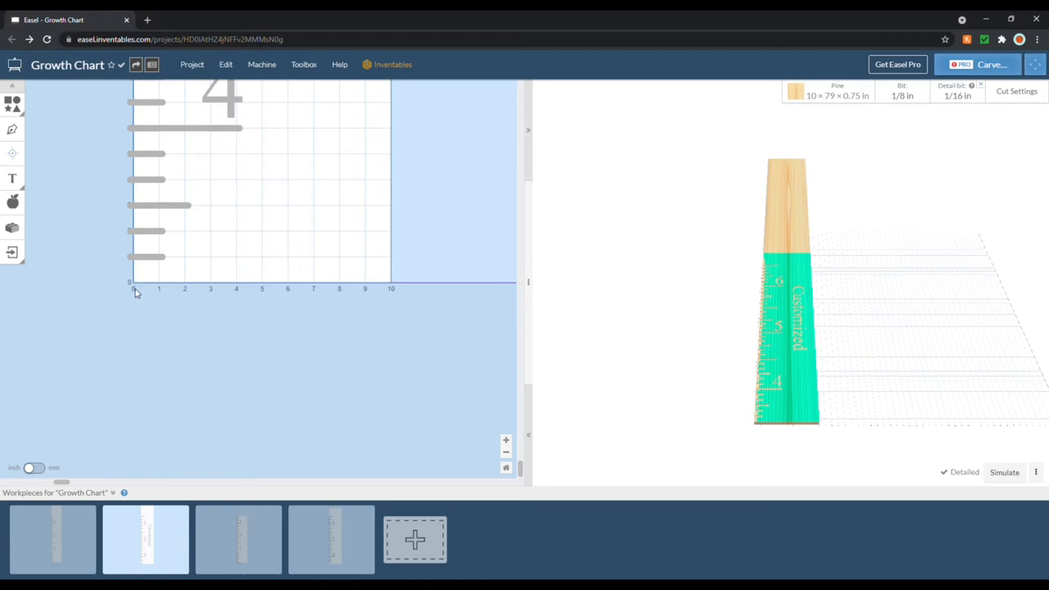
mouse_move(134, 279)
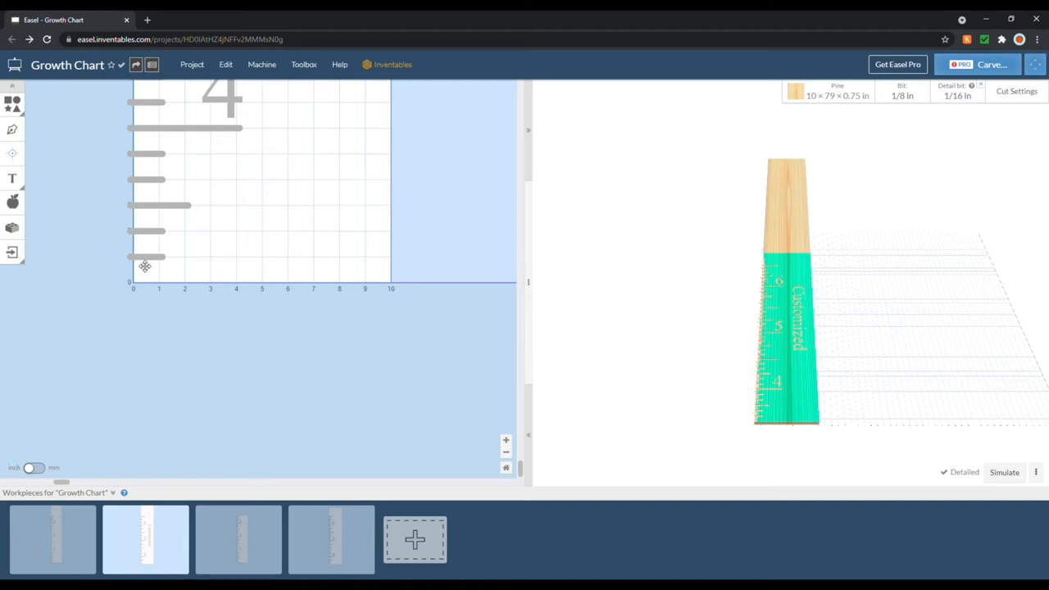
mouse_move(139, 266)
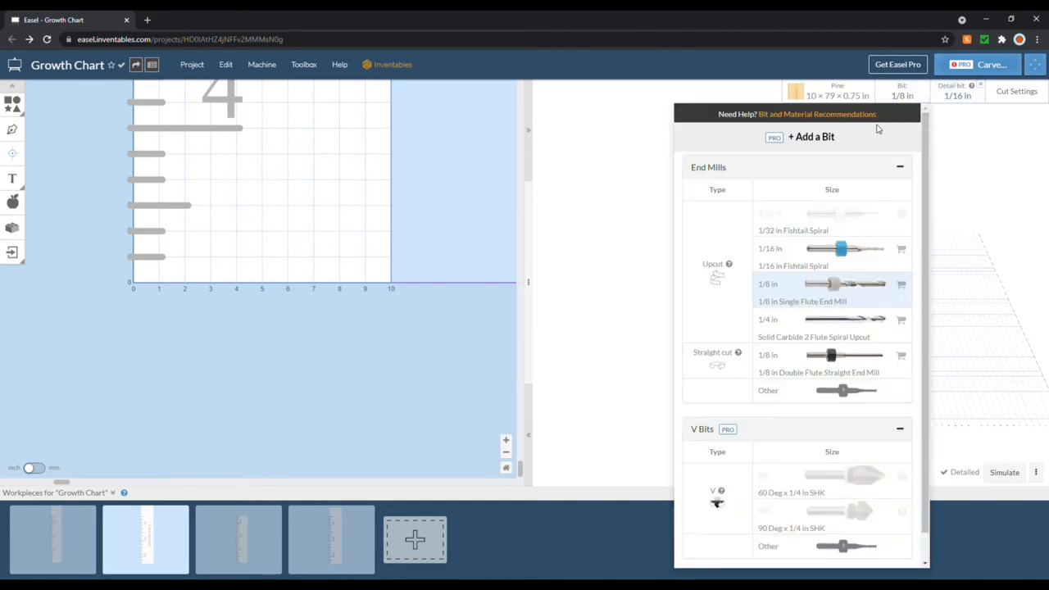
mouse_move(869, 175)
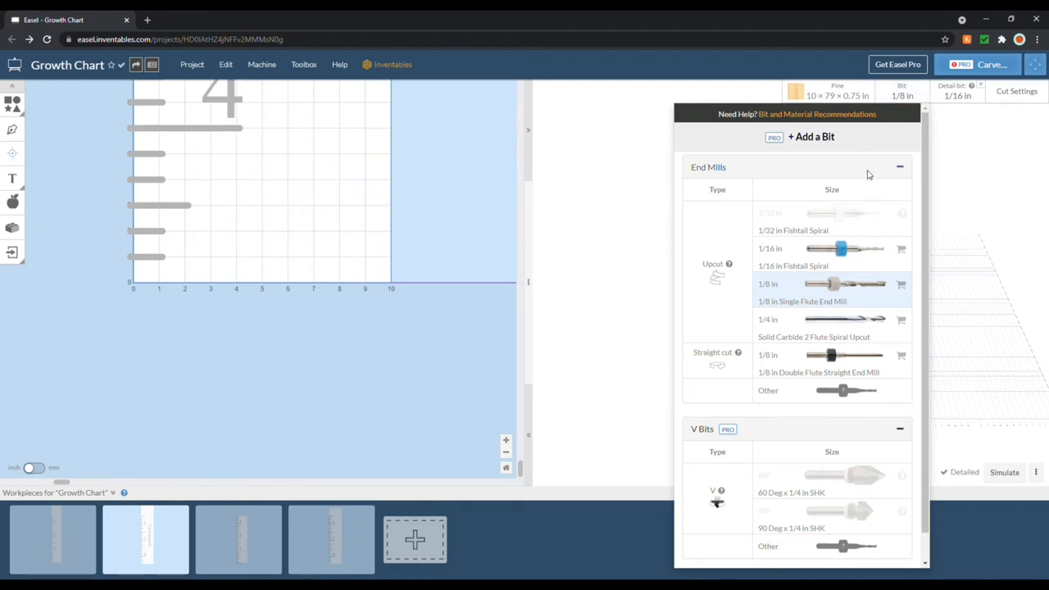
mouse_move(806, 304)
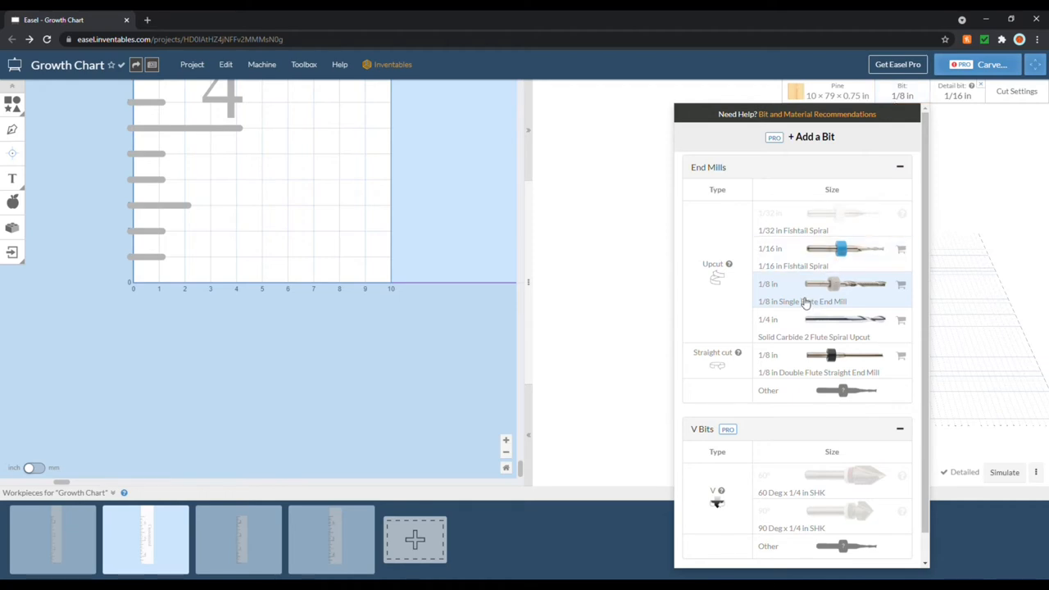
mouse_move(945, 128)
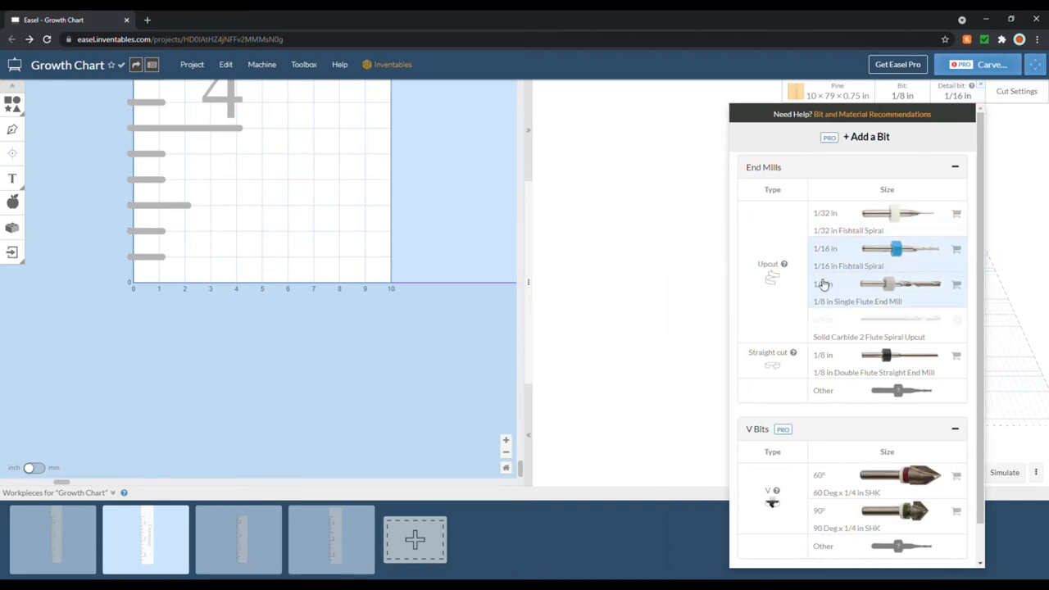
mouse_move(845, 261)
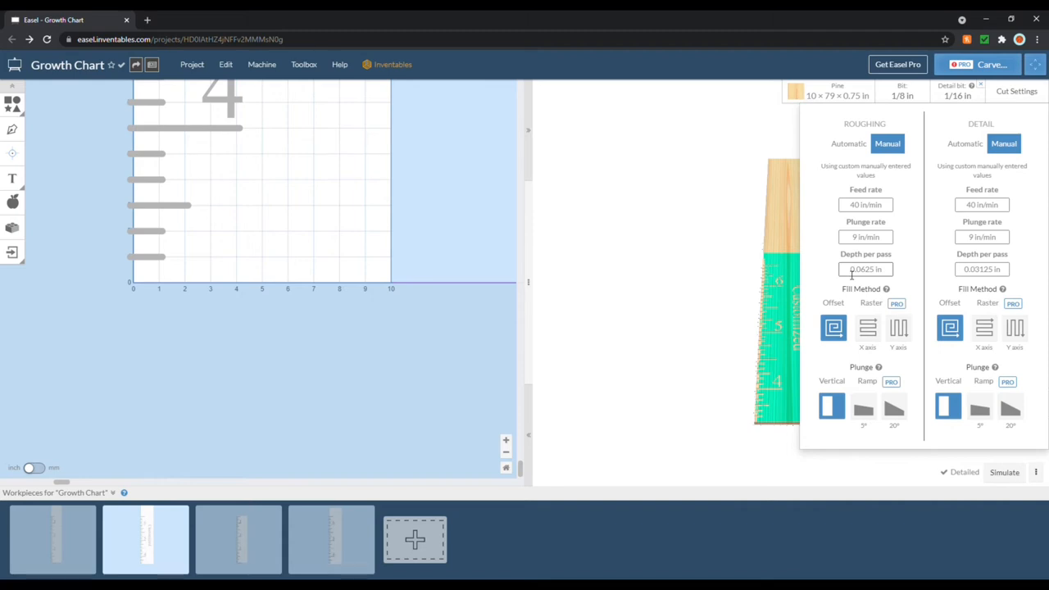
mouse_move(763, 308)
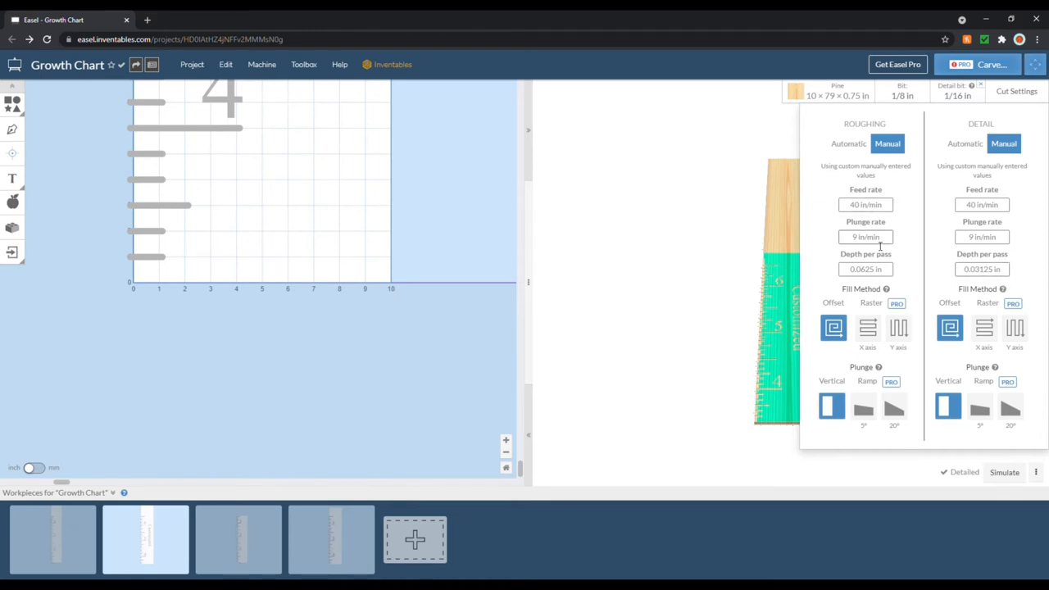
mouse_move(949, 163)
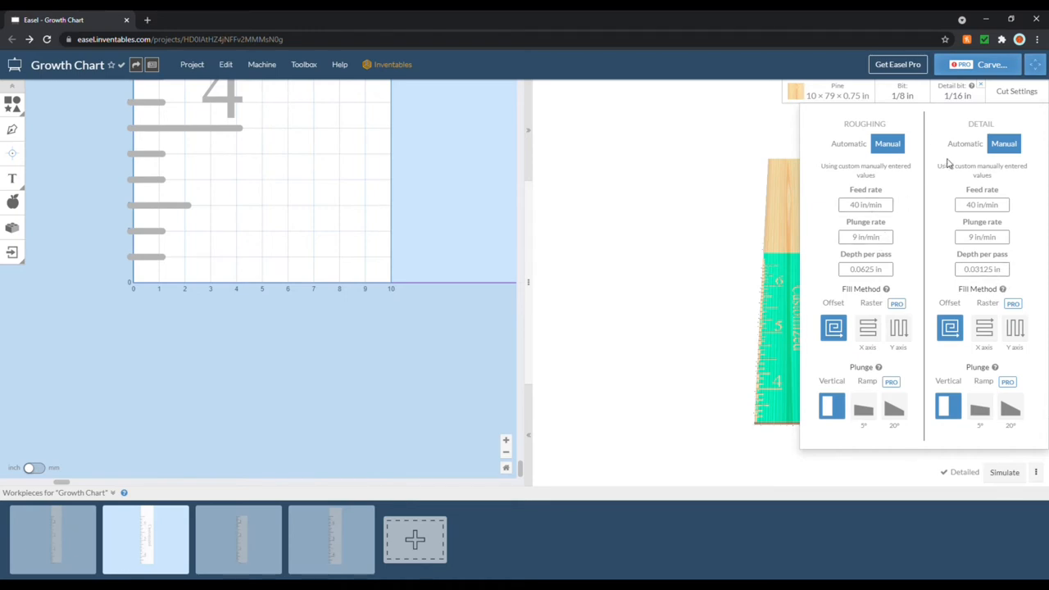
mouse_move(916, 181)
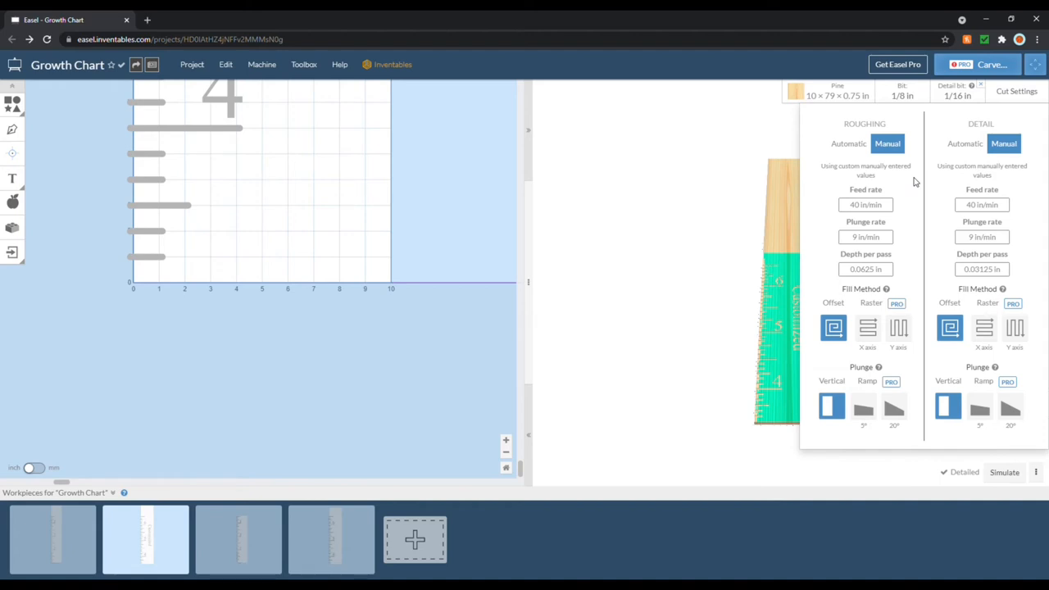
mouse_move(770, 237)
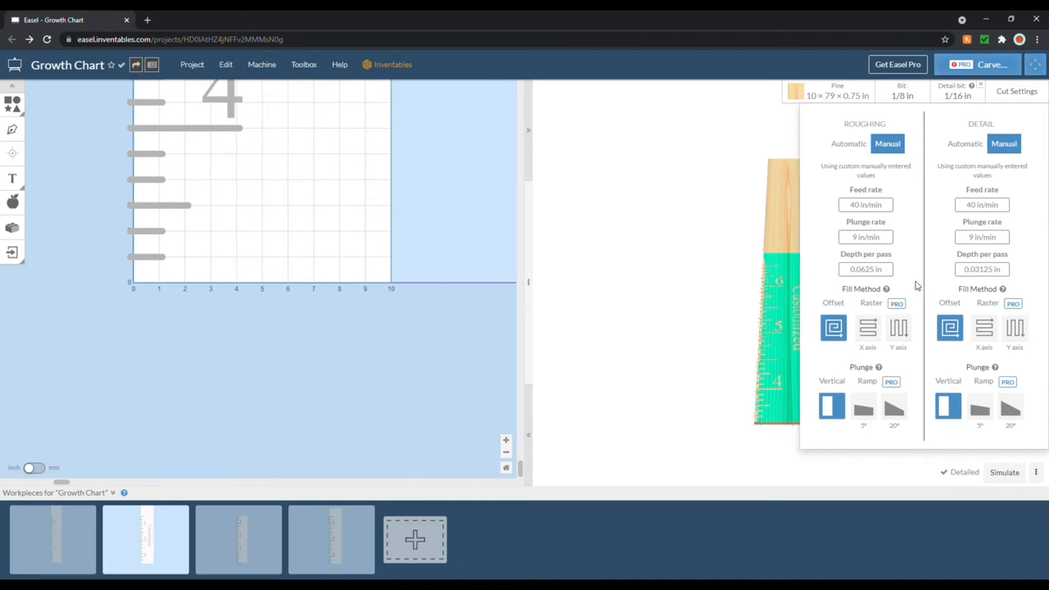
mouse_move(898, 124)
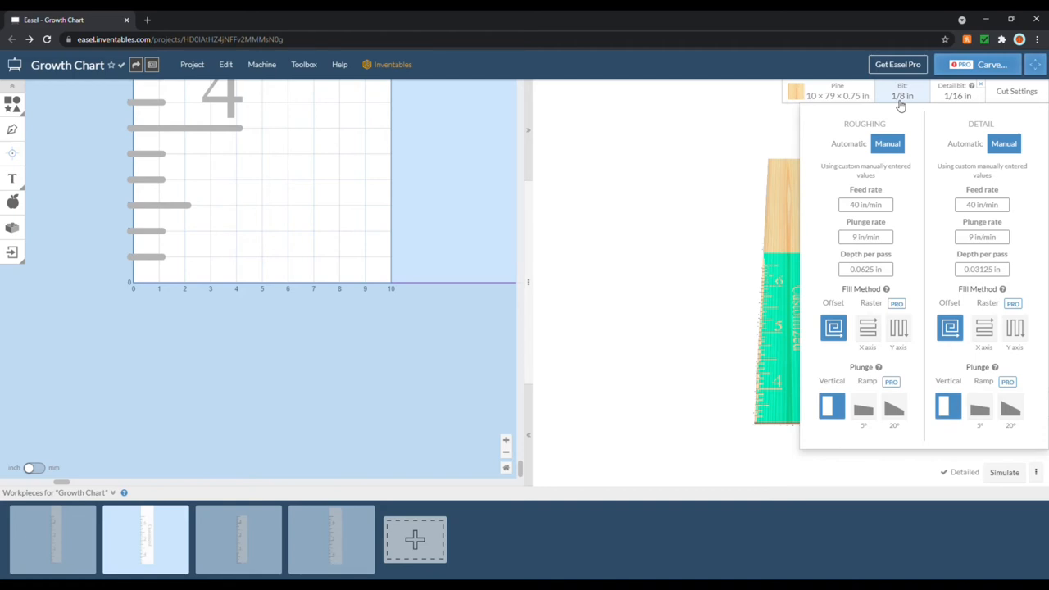
mouse_move(775, 297)
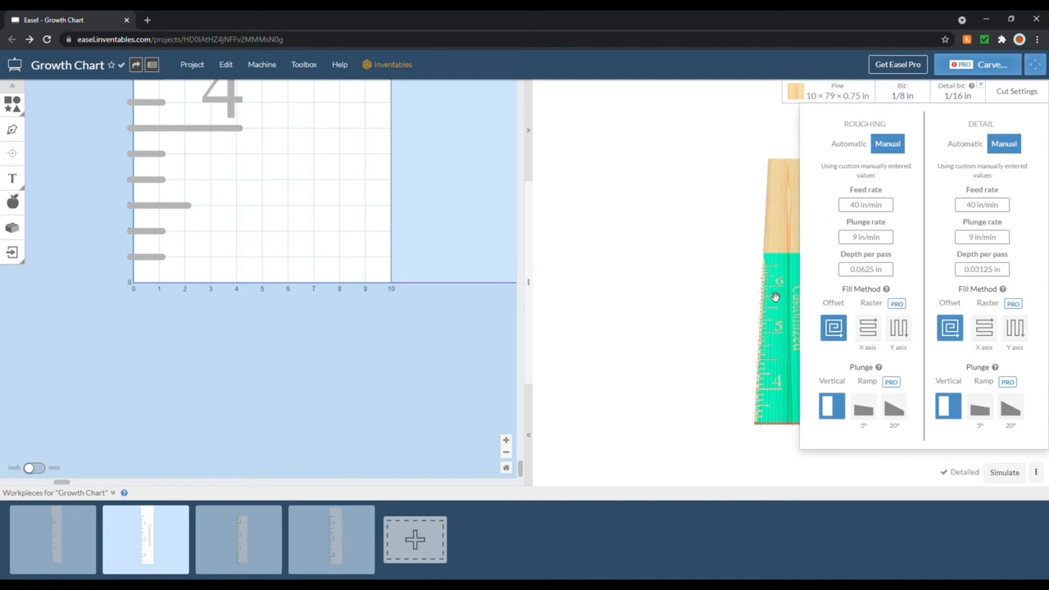
mouse_move(801, 275)
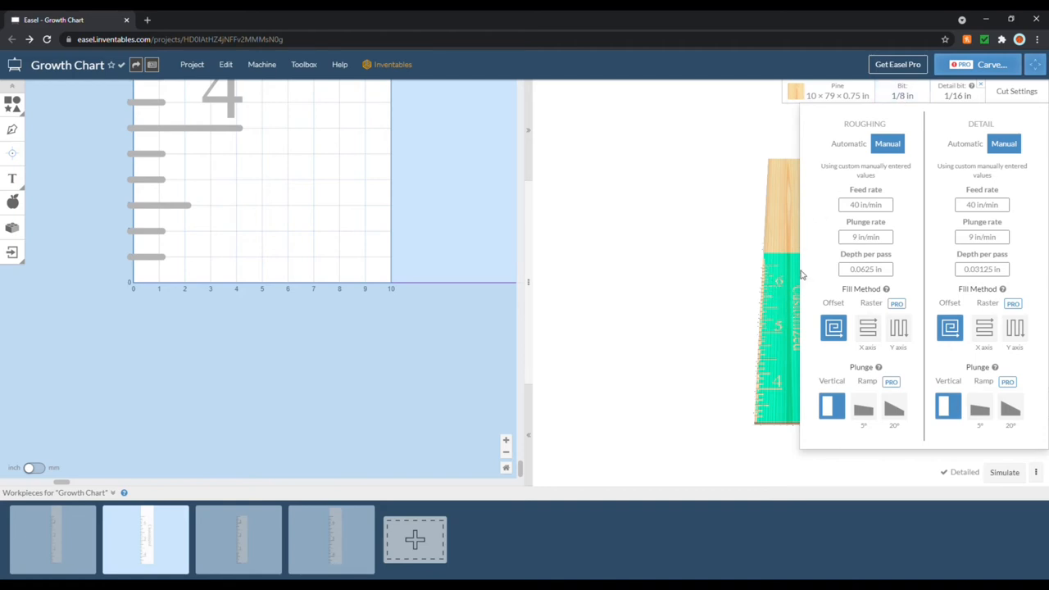
mouse_move(783, 353)
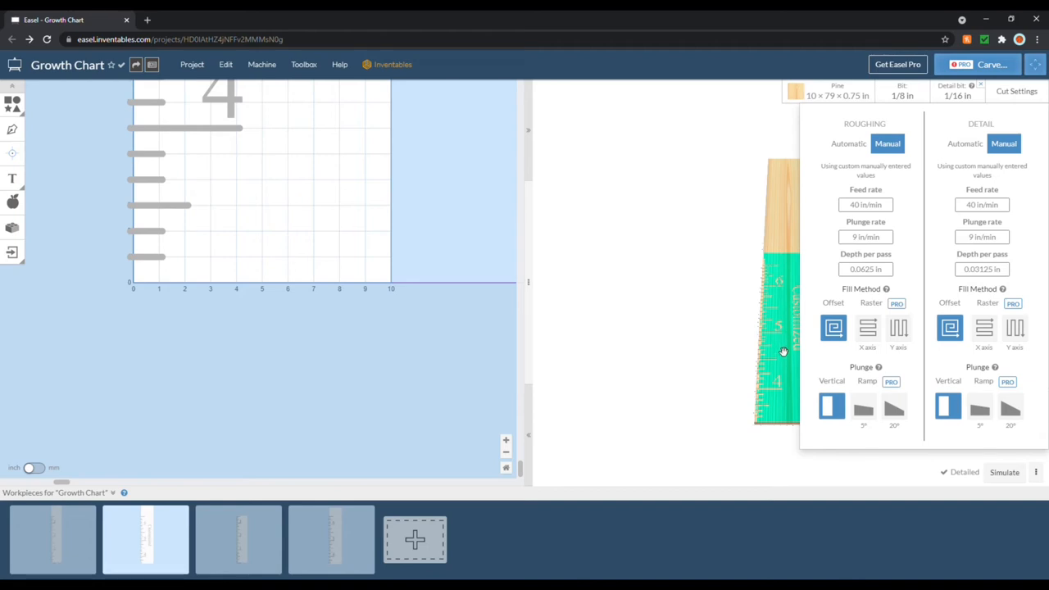
mouse_move(794, 324)
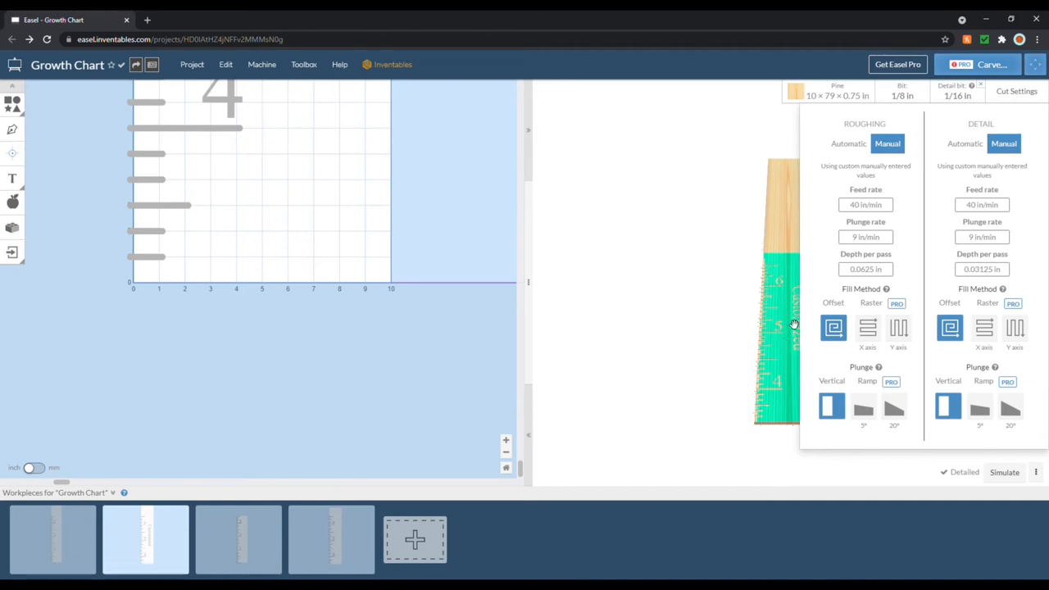
mouse_move(858, 148)
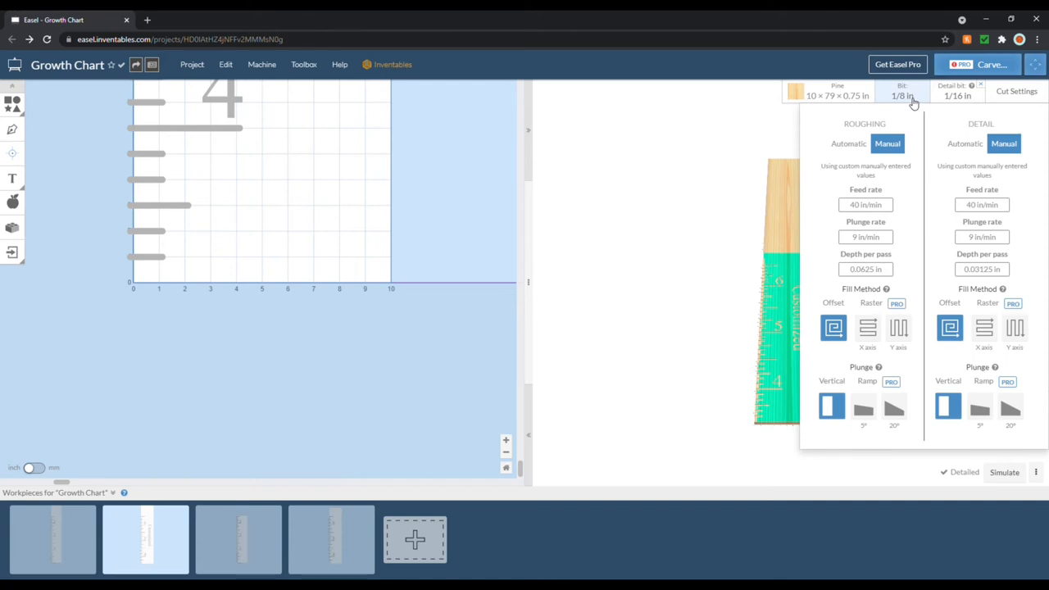
Step: Switch to the second workpiece to review its manual roughing and detail cut values
left_click(145, 540)
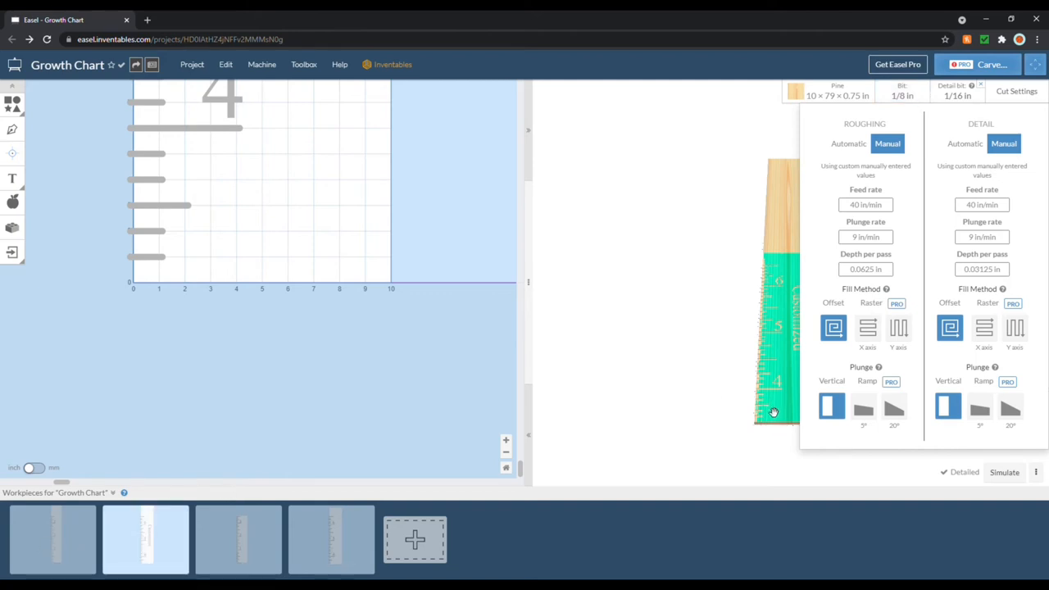
mouse_move(780, 399)
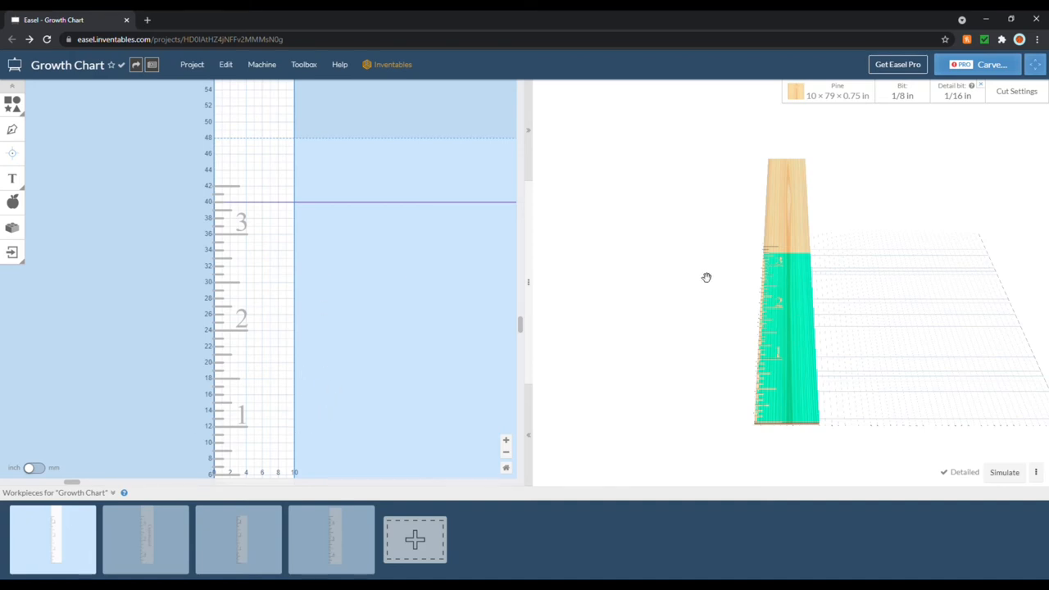
mouse_move(872, 260)
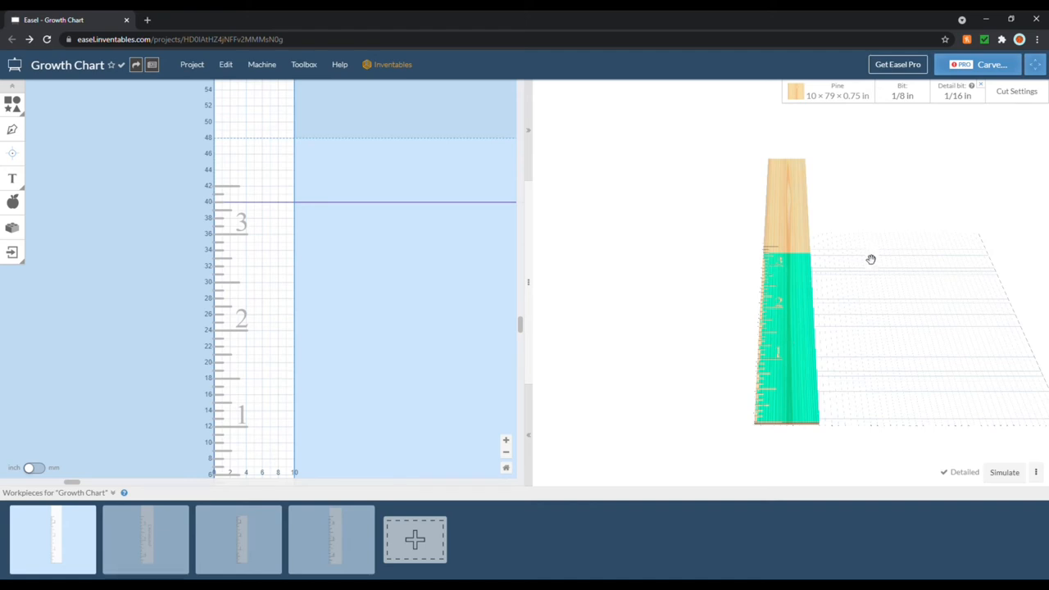
mouse_move(781, 228)
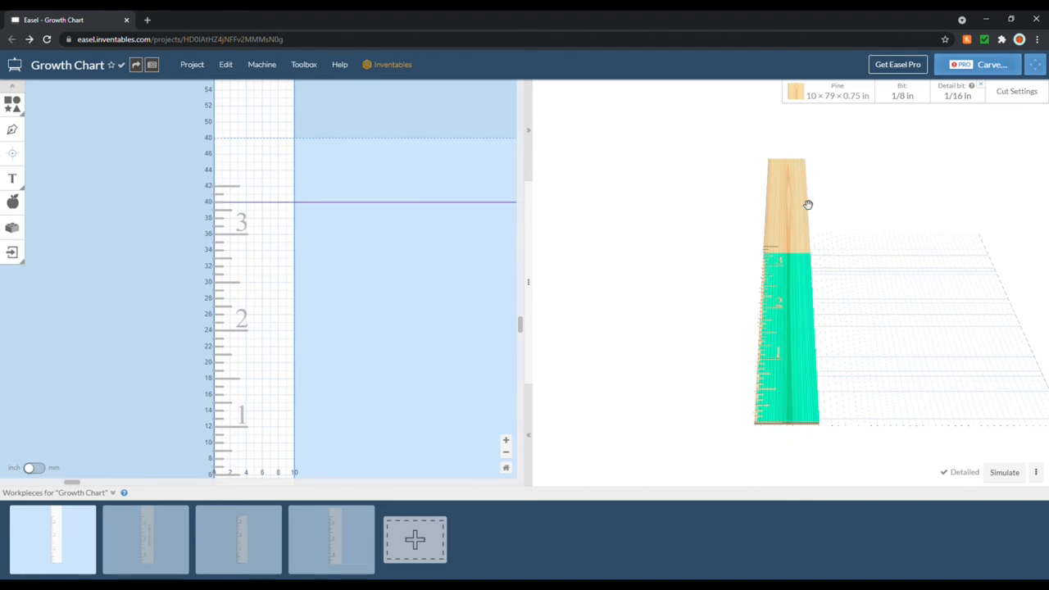
Step: Change the material heights to 40 in and 44 in in the size settings
left_click(829, 91)
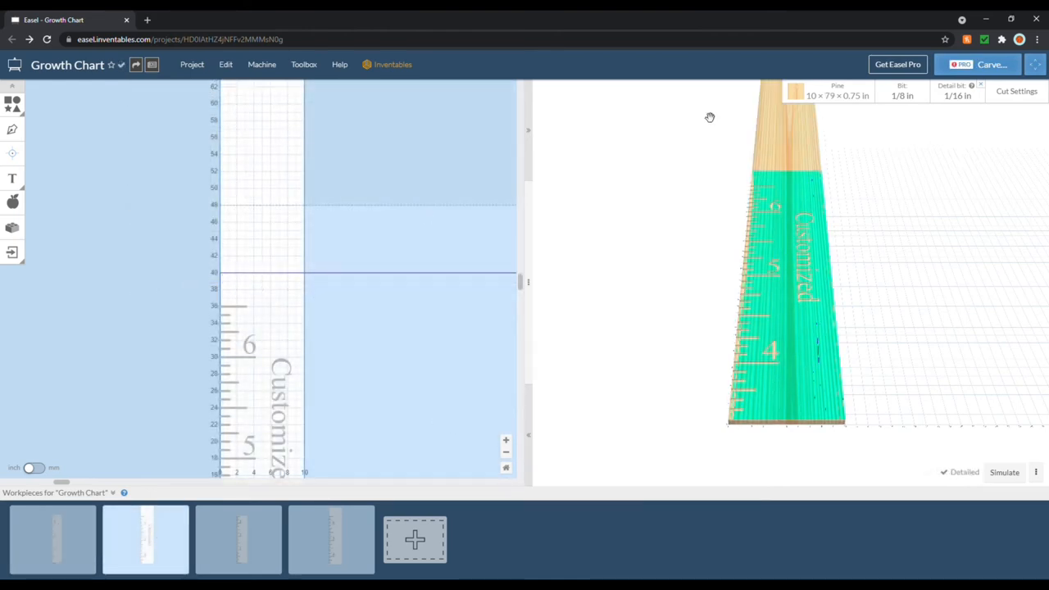
left_click(838, 95)
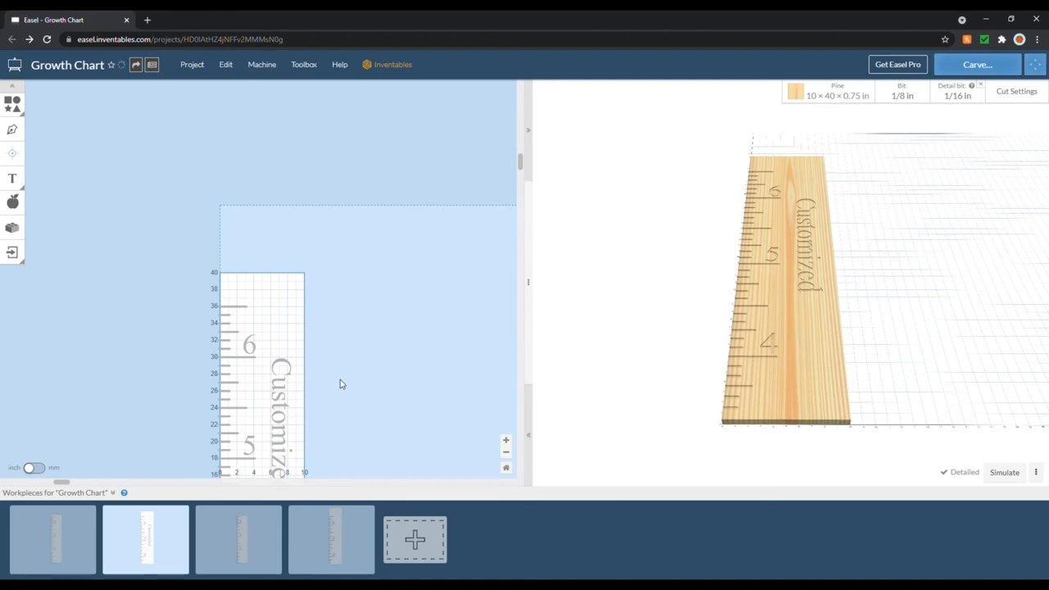
scroll("down", 3)
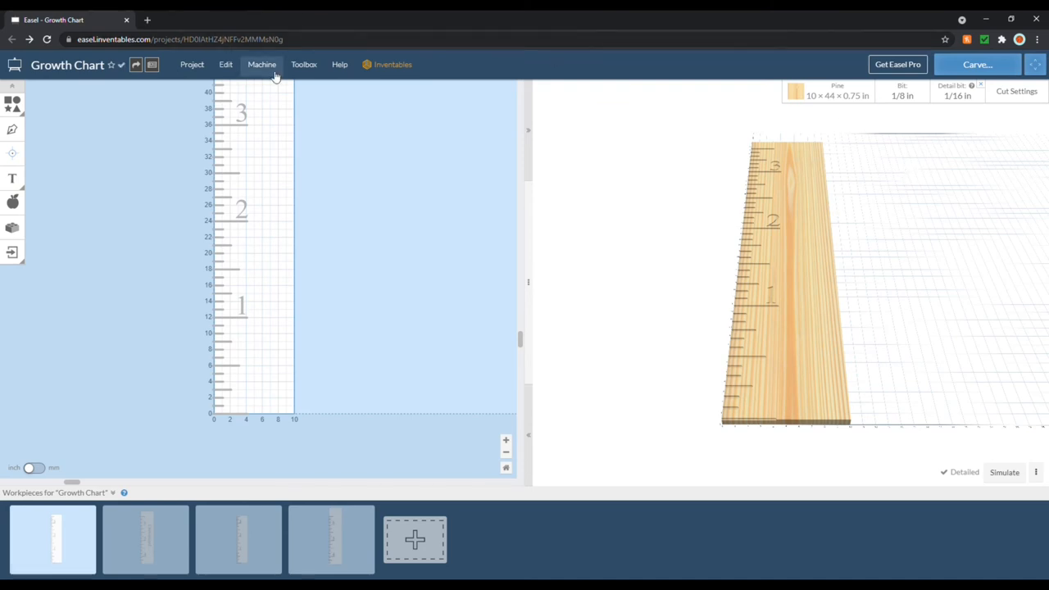
Step: Generate g-code from Machine > General Settings for roughing and detail export
left_click(262, 64)
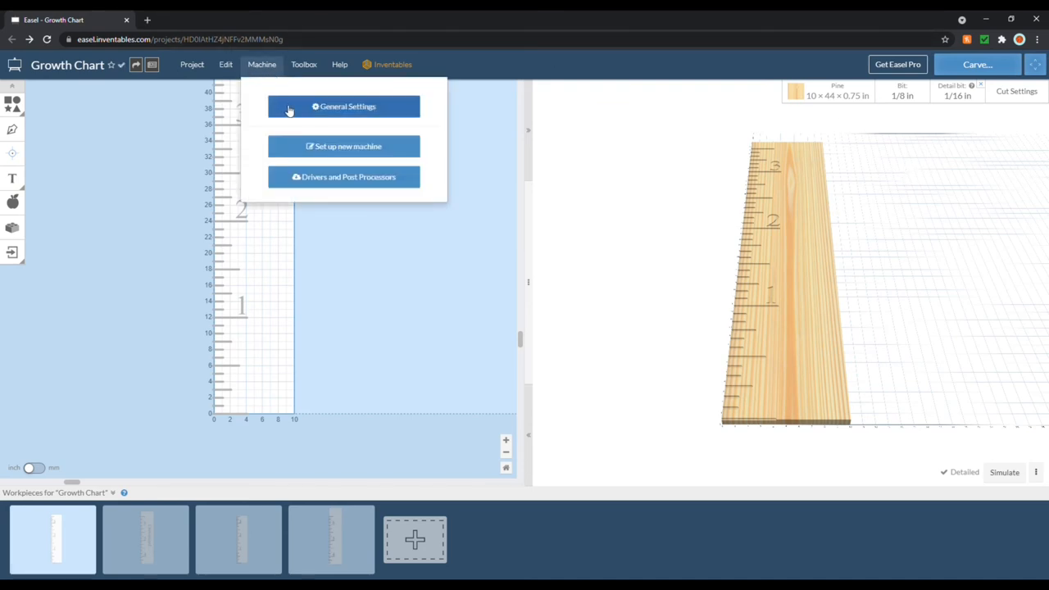
left_click(344, 106)
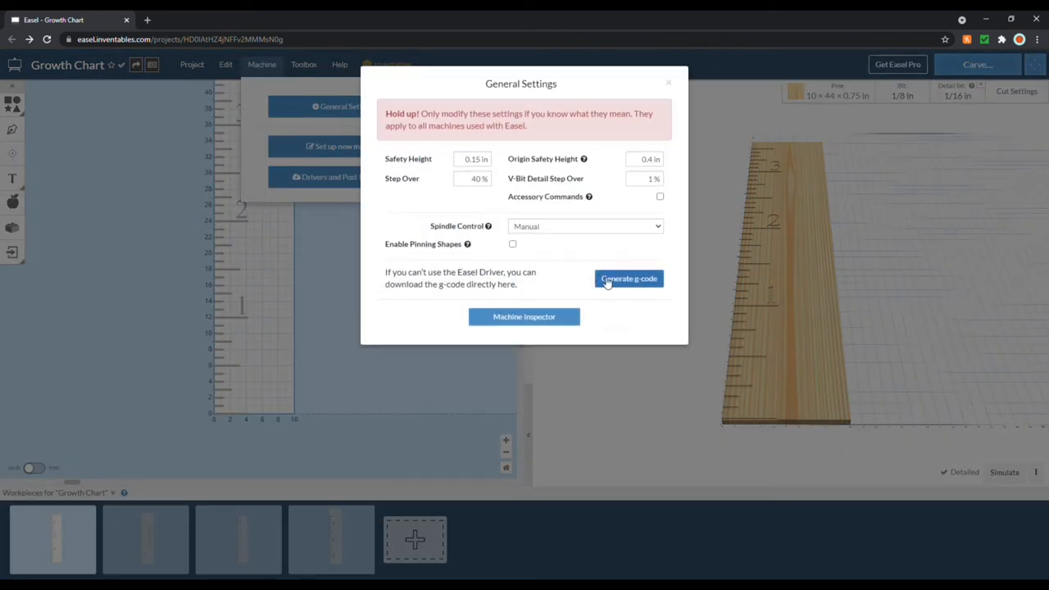
left_click(628, 278)
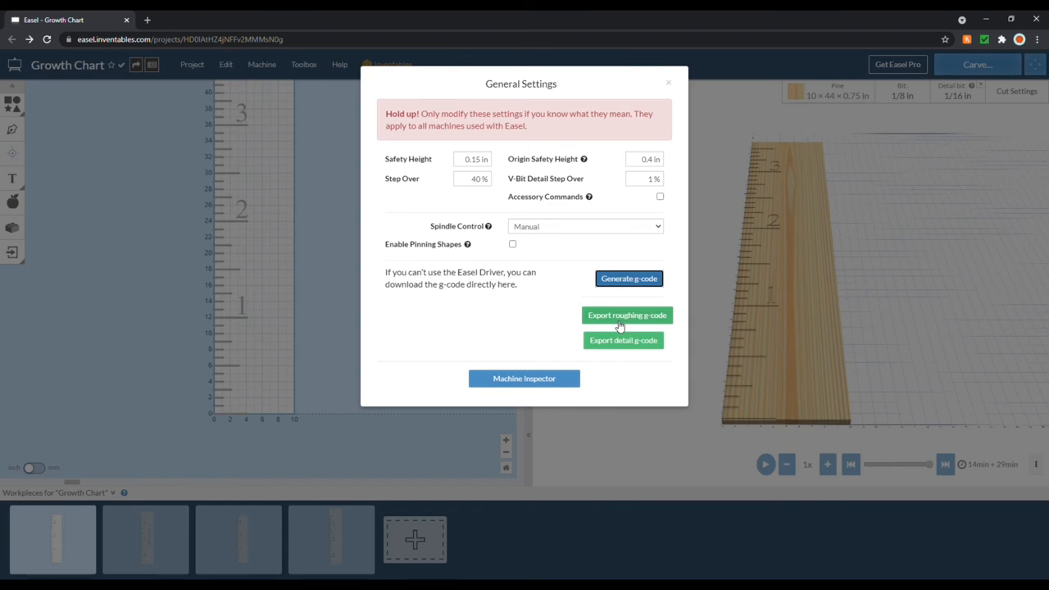
mouse_move(616, 318)
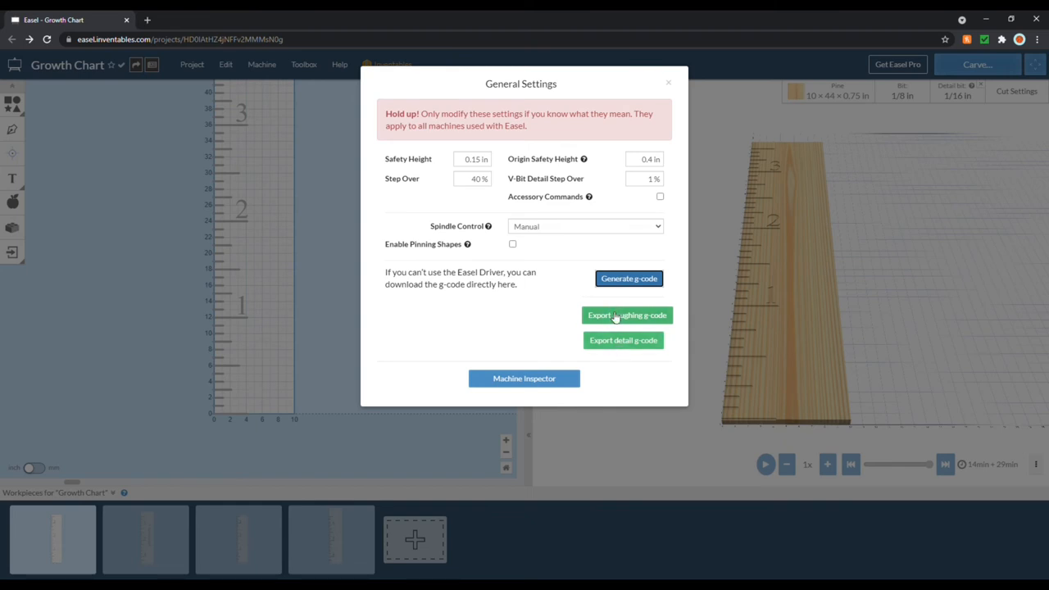
mouse_move(609, 345)
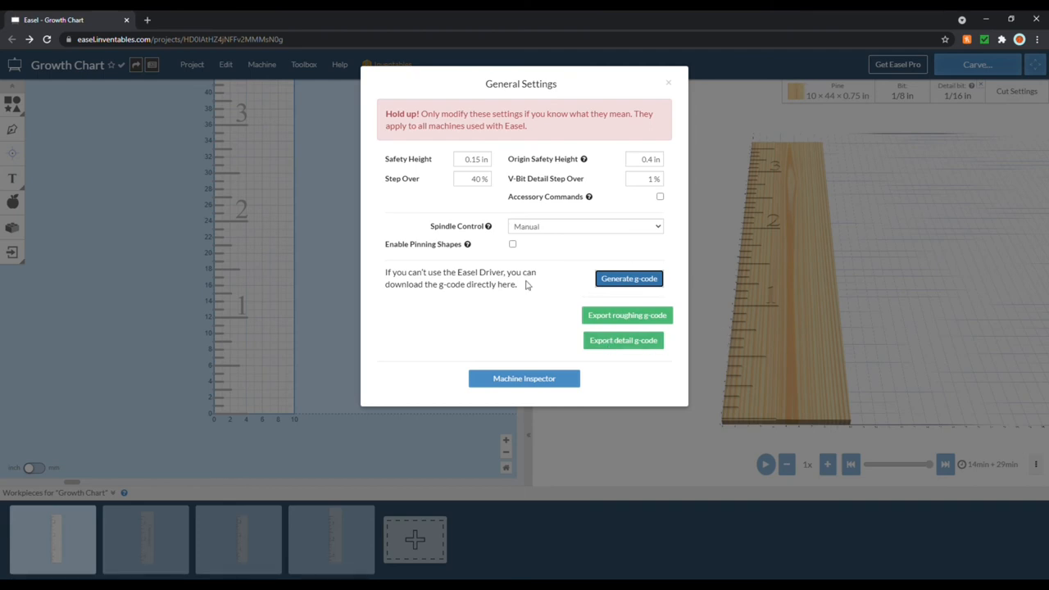
mouse_move(884, 270)
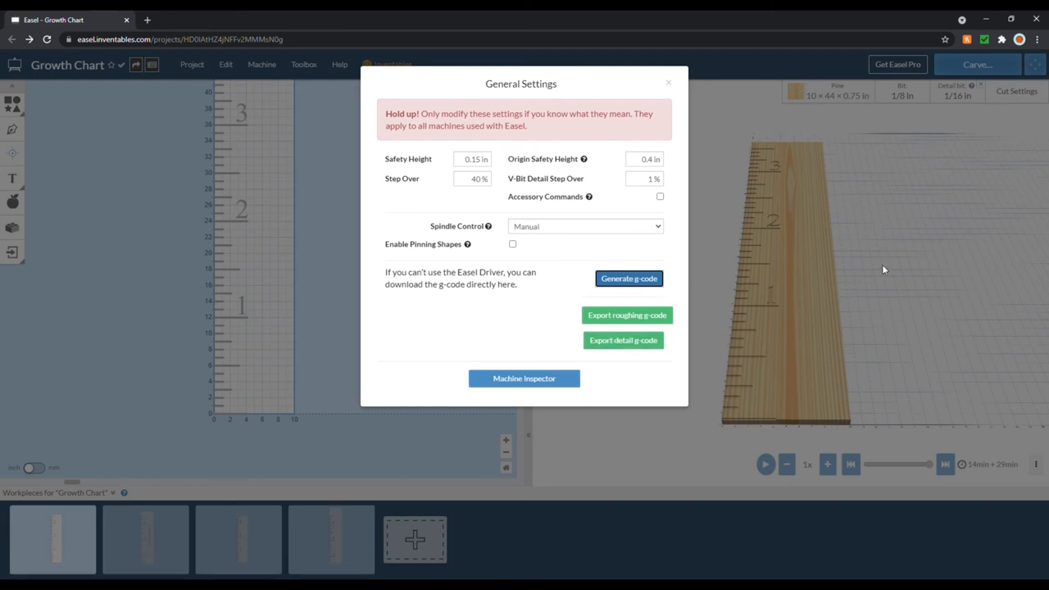
mouse_move(580, 358)
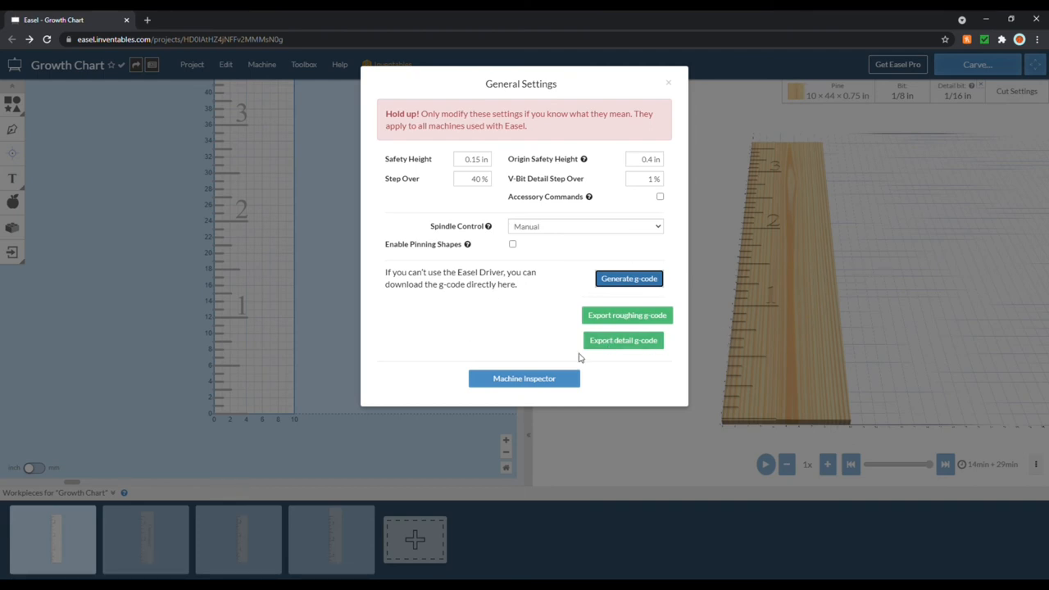